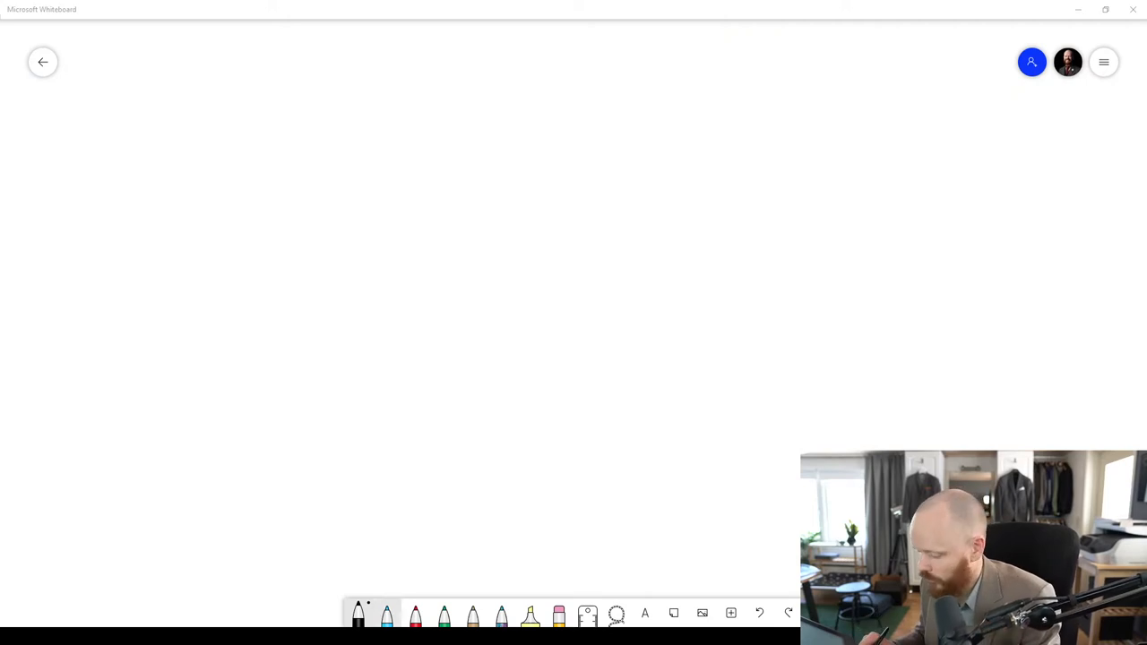
Step: Sketch a thin black 3D box with its front face plus top and depth edges
{"action": "left_click", "coordinate": [386, 615]}
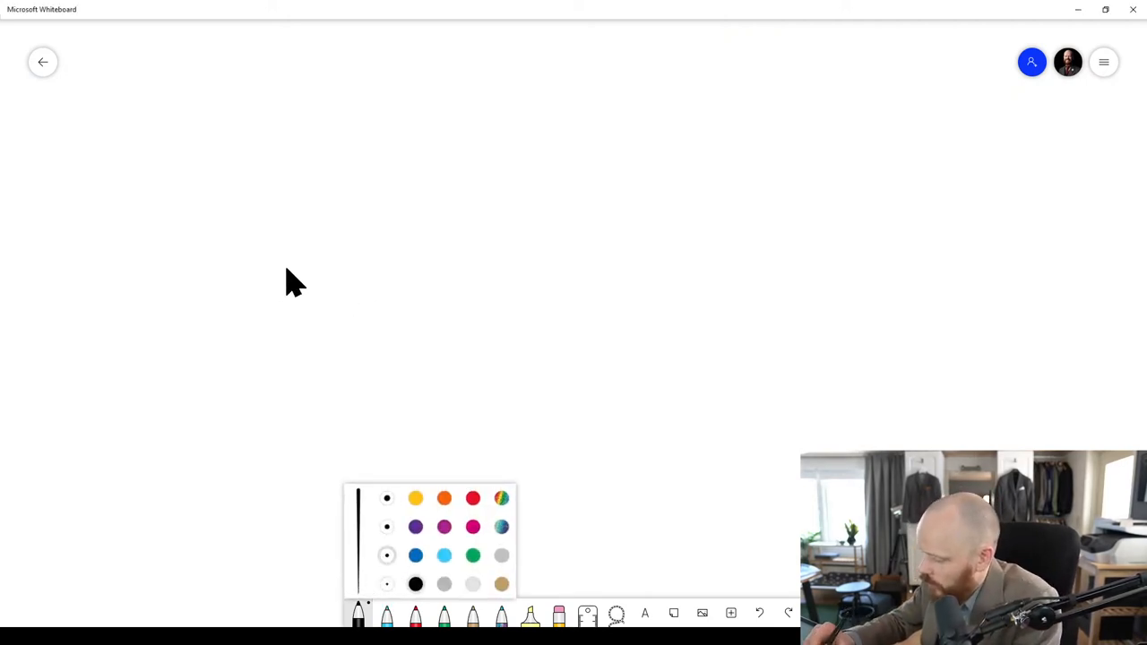
{"action": "left_click_drag", "start_coordinate": [287, 269], "coordinate": [484, 426]}
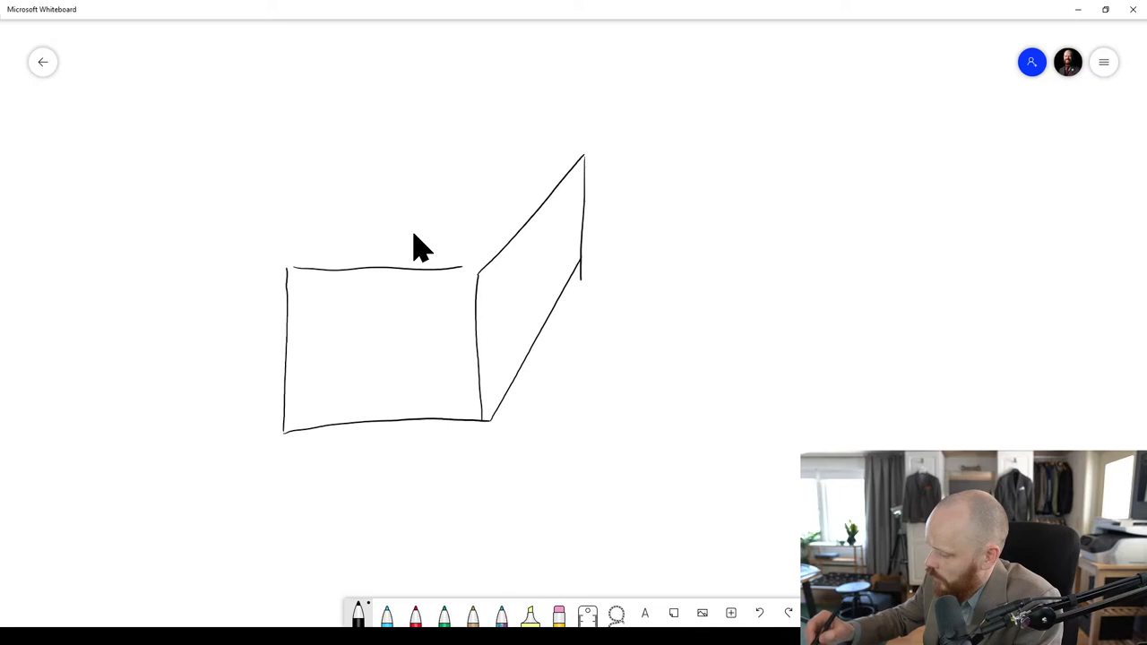
{"action": "left_click_drag", "start_coordinate": [288, 264], "coordinate": [582, 161]}
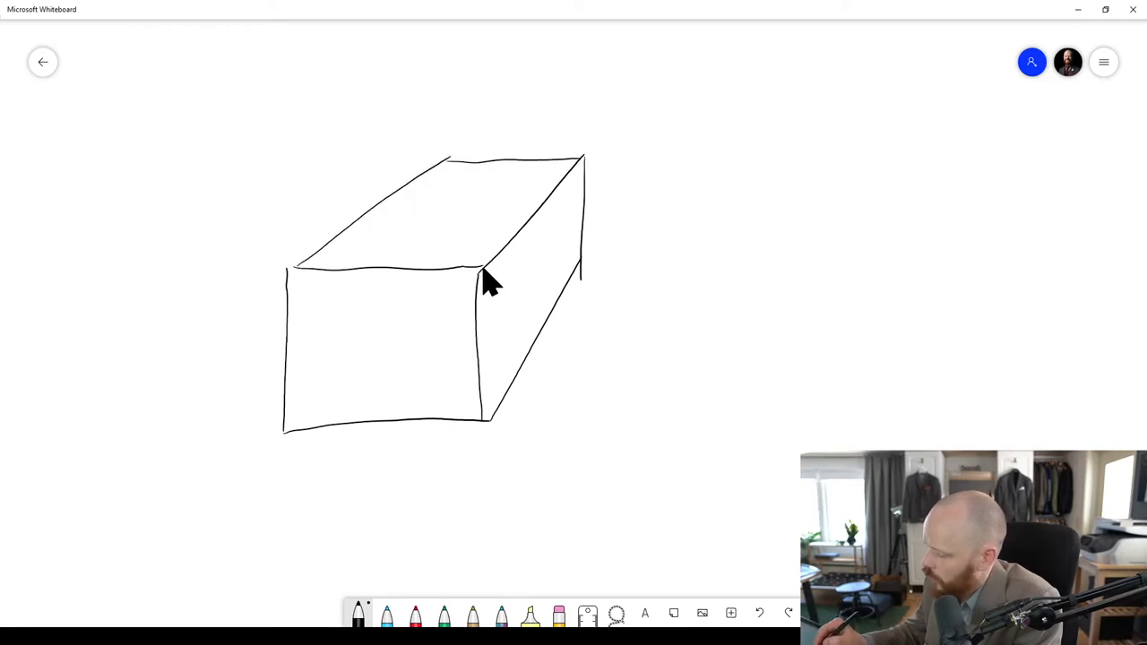
{"action": "mouse_move", "coordinate": [483, 305]}
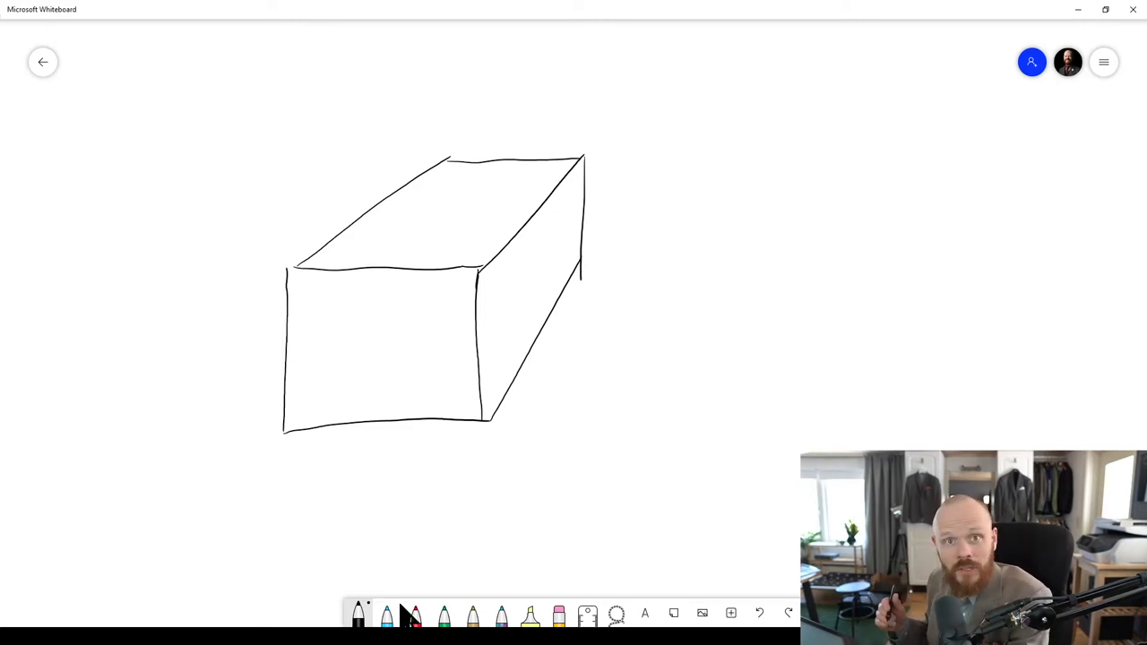
{"action": "mouse_move", "coordinate": [452, 300]}
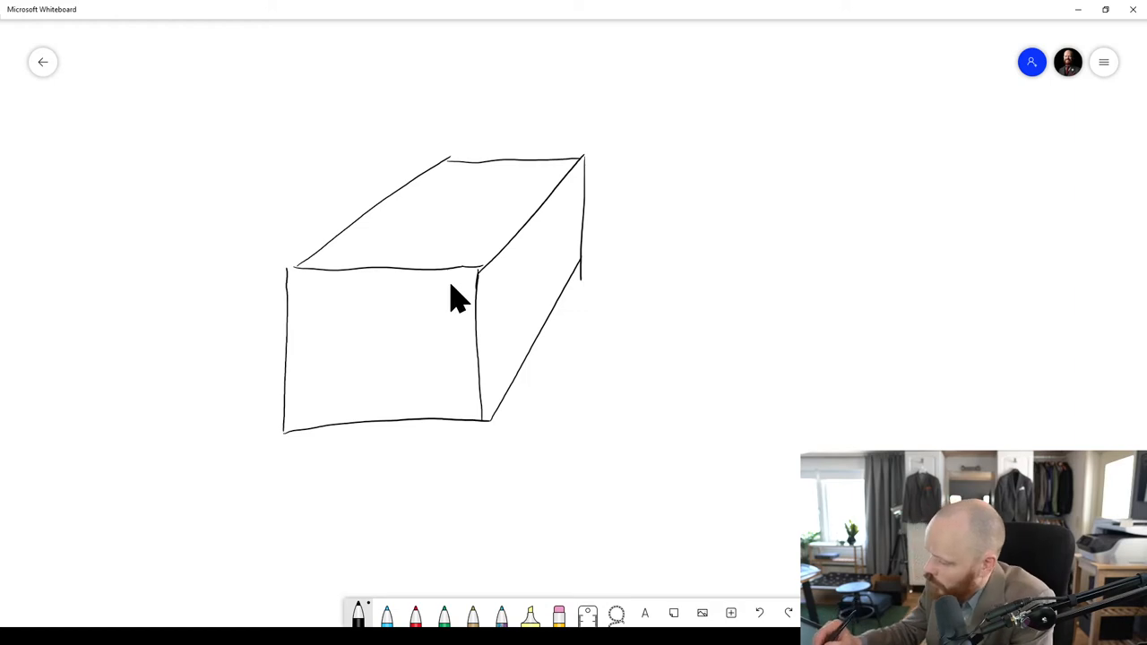
Step: Draw a stick figure inside the box and red movement loops around it
{"action": "left_click_drag", "start_coordinate": [450, 286], "coordinate": [450, 331]}
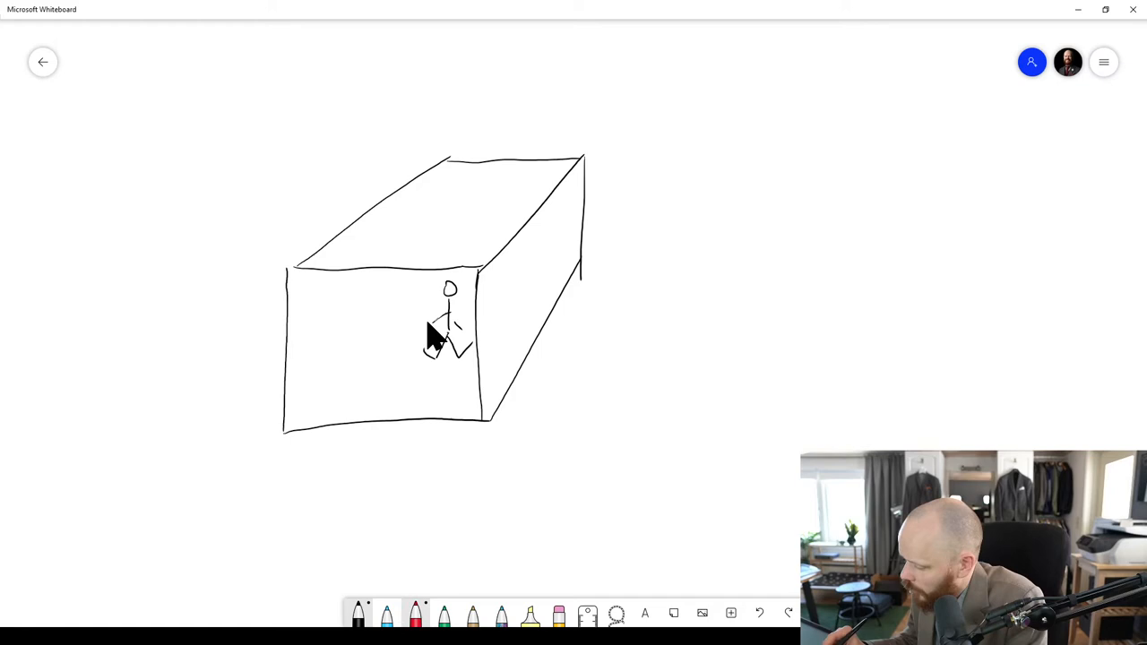
{"action": "left_click_drag", "start_coordinate": [426, 323], "coordinate": [403, 371]}
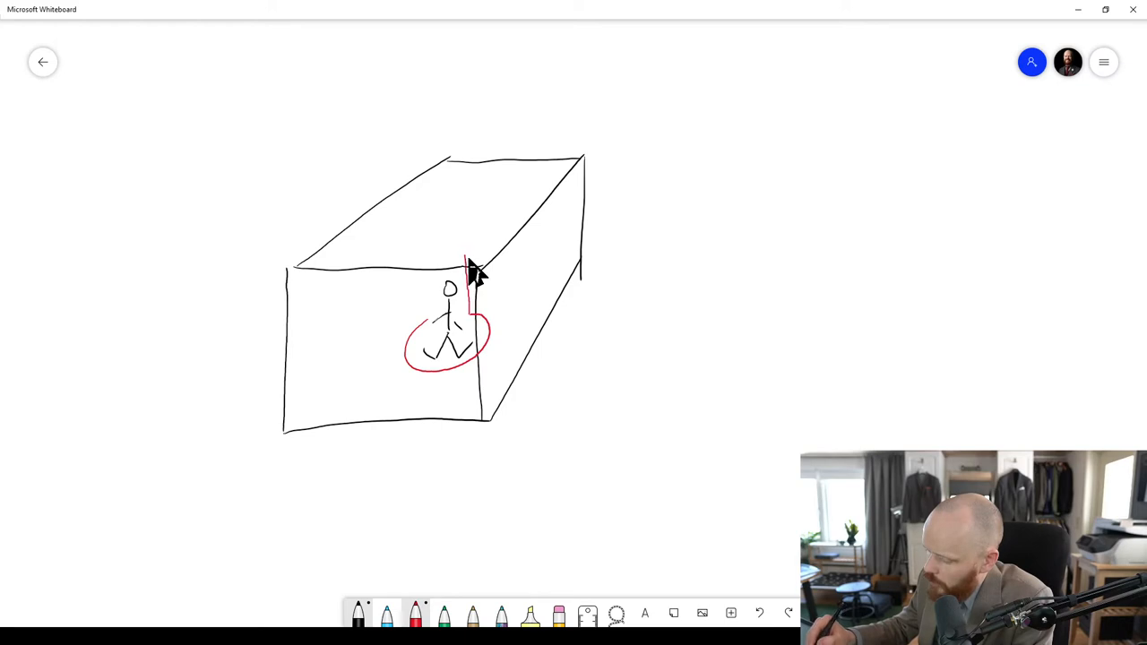
{"action": "left_click_drag", "start_coordinate": [470, 269], "coordinate": [412, 313]}
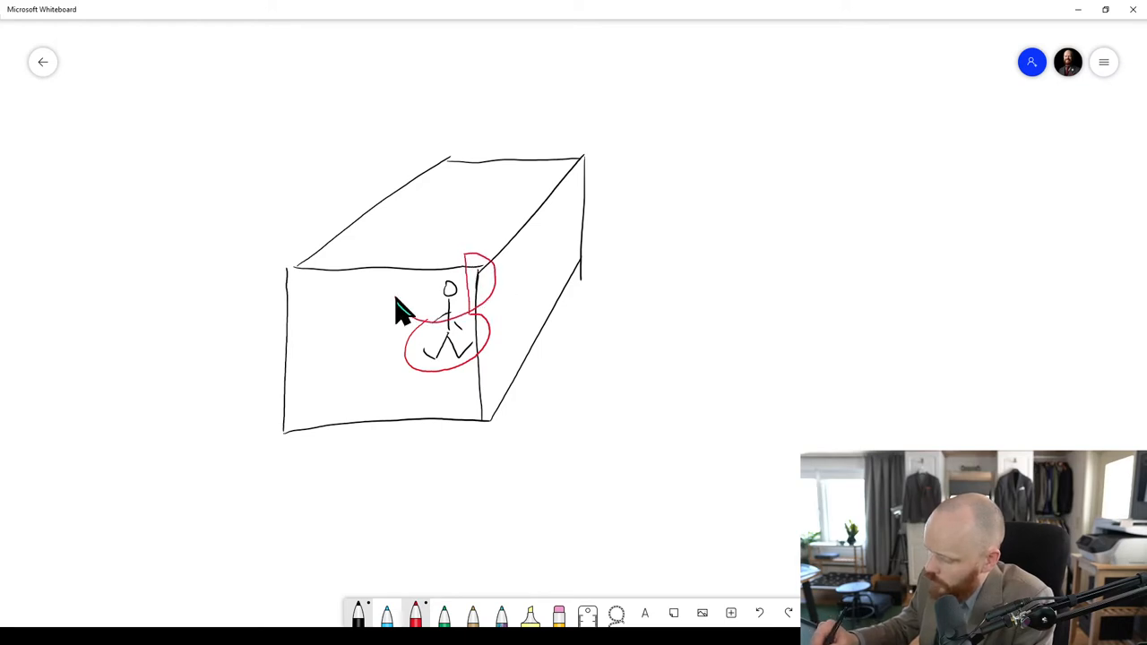
{"action": "left_click_drag", "start_coordinate": [425, 318], "coordinate": [403, 278]}
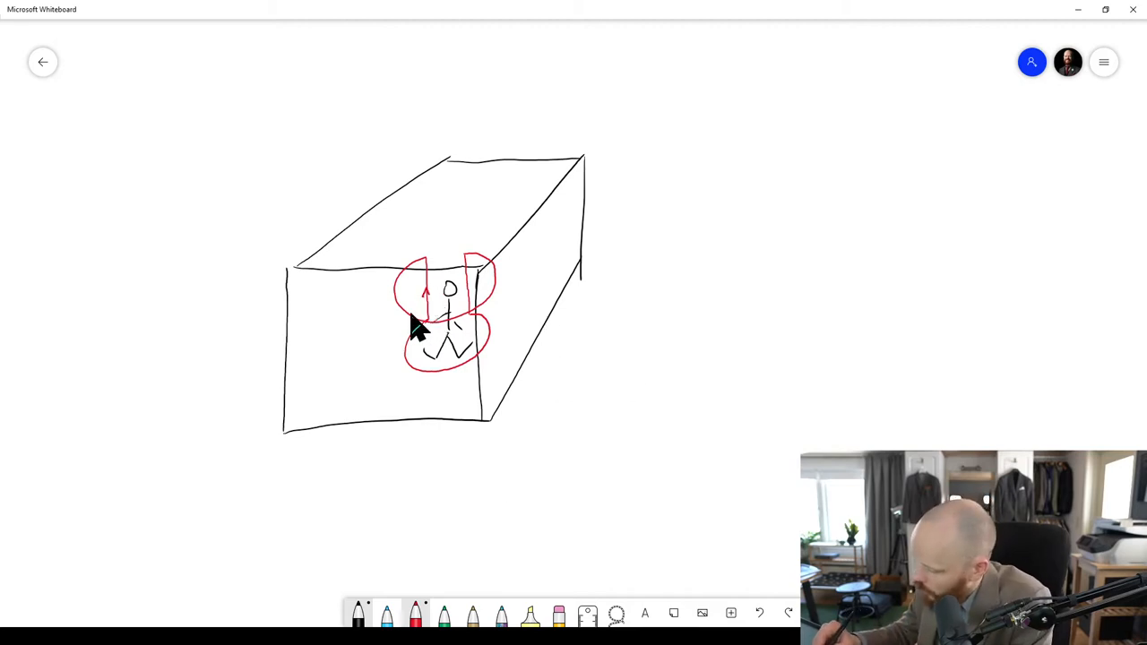
{"action": "mouse_move", "coordinate": [502, 439]}
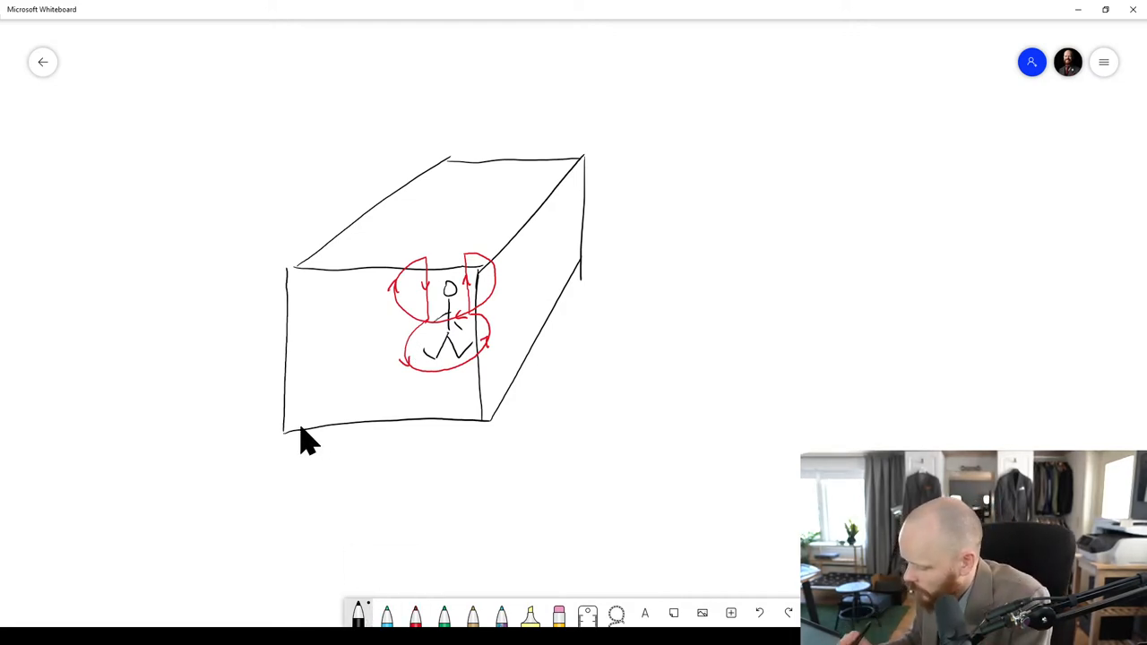
{"action": "mouse_move", "coordinate": [547, 301]}
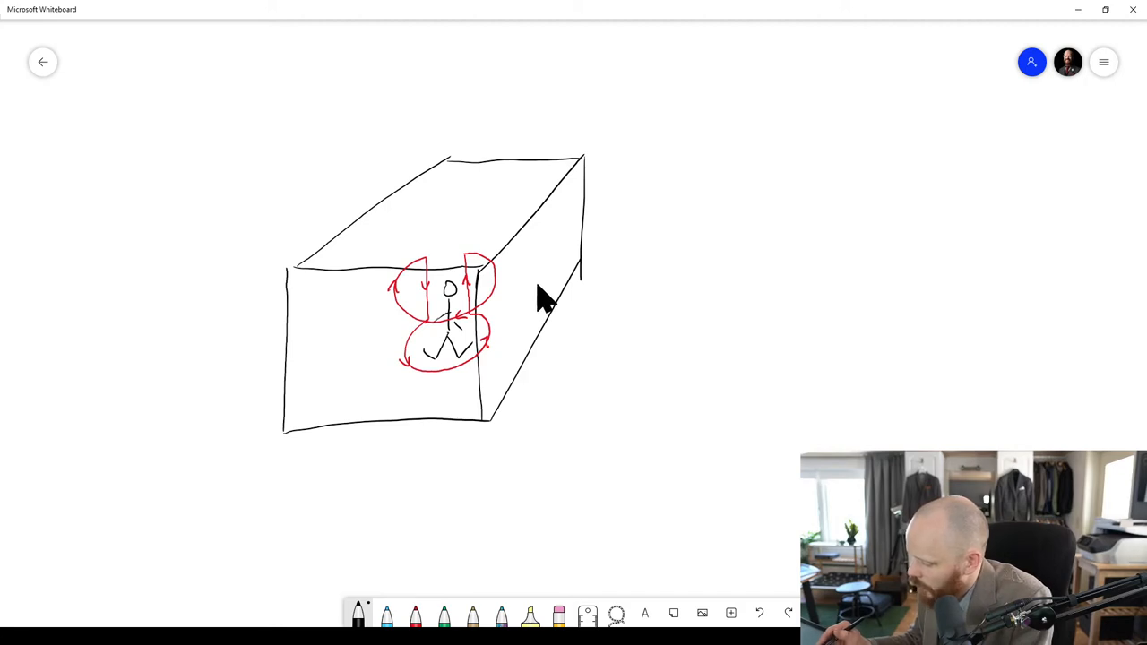
{"action": "mouse_move", "coordinate": [305, 434]}
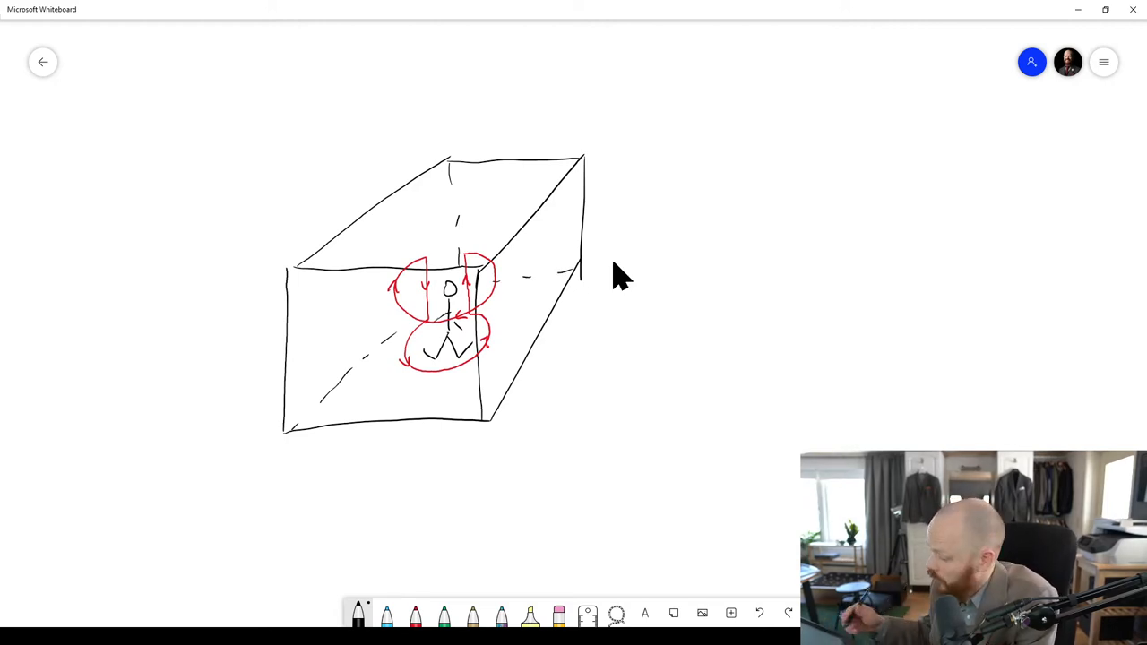
{"action": "mouse_move", "coordinate": [757, 255]}
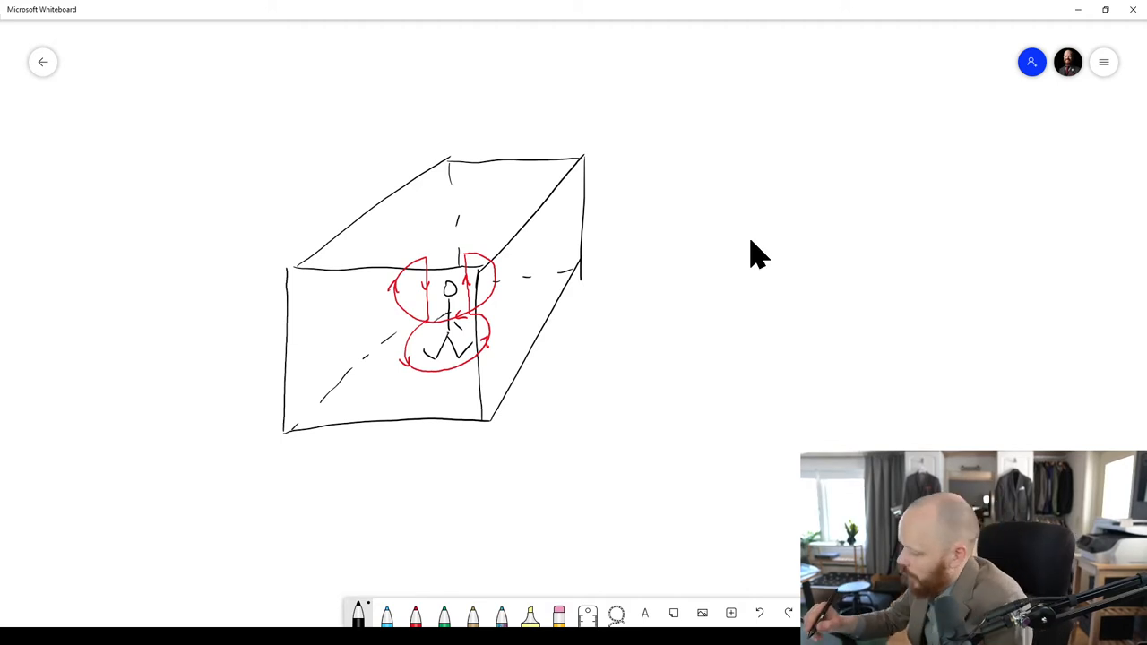
Step: Draw a rectangle with red corner arcs, a green centre circle, and a double-headed arrow beneath
{"action": "left_click_drag", "start_coordinate": [717, 224], "coordinate": [715, 351]}
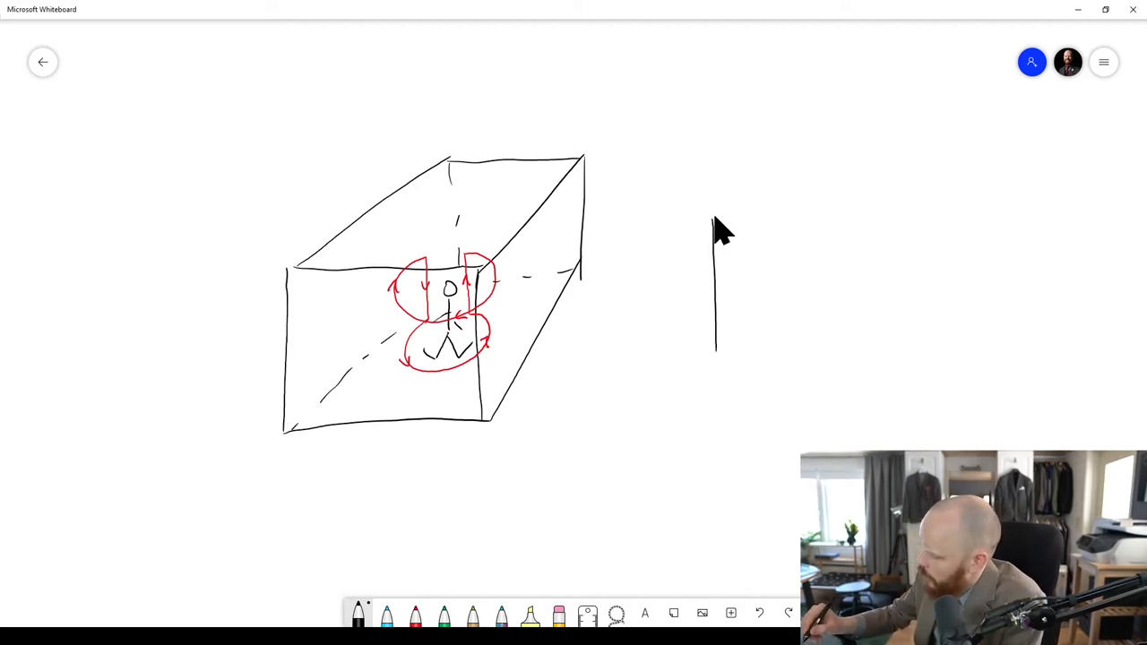
{"action": "left_click_drag", "start_coordinate": [716, 215], "coordinate": [855, 354]}
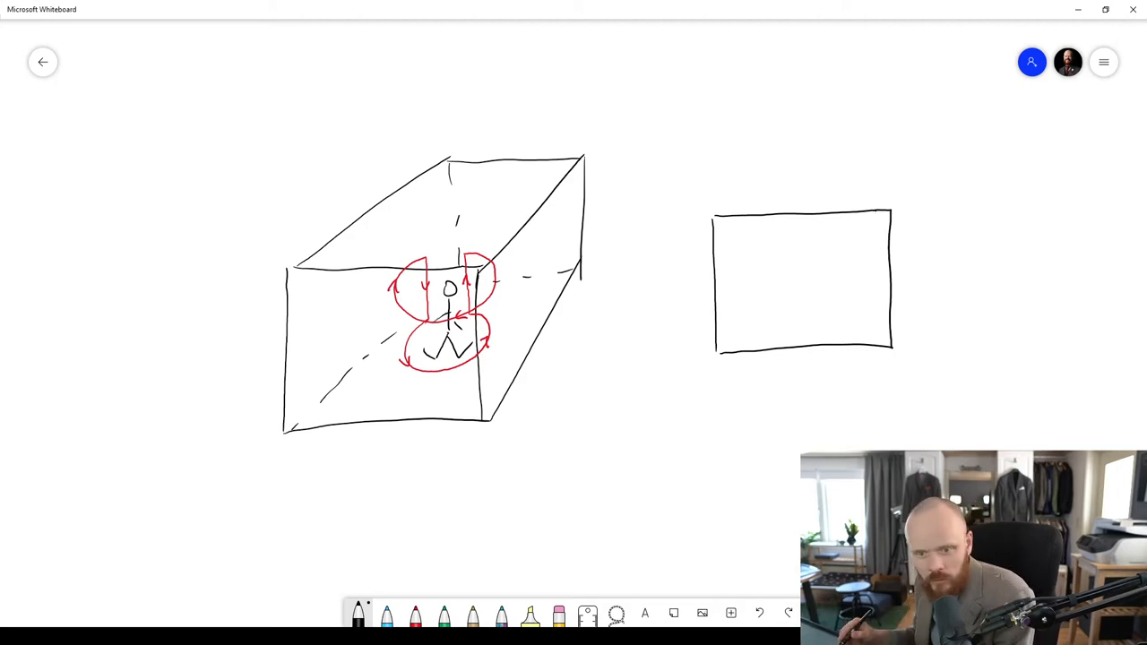
{"action": "mouse_move", "coordinate": [849, 376]}
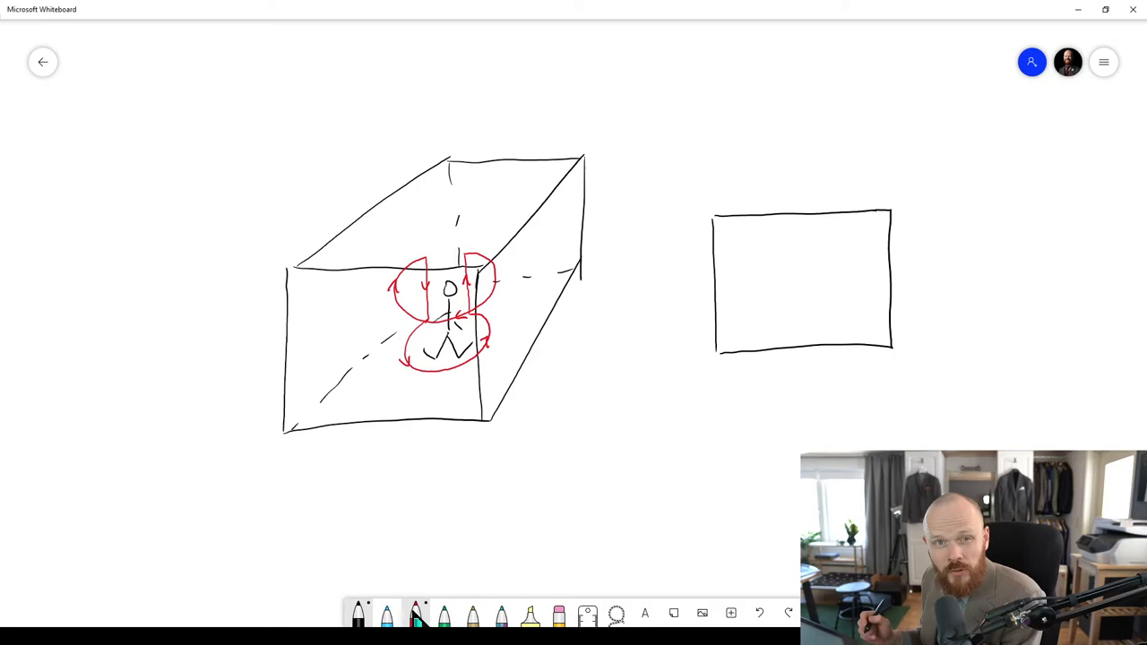
{"action": "mouse_move", "coordinate": [748, 273]}
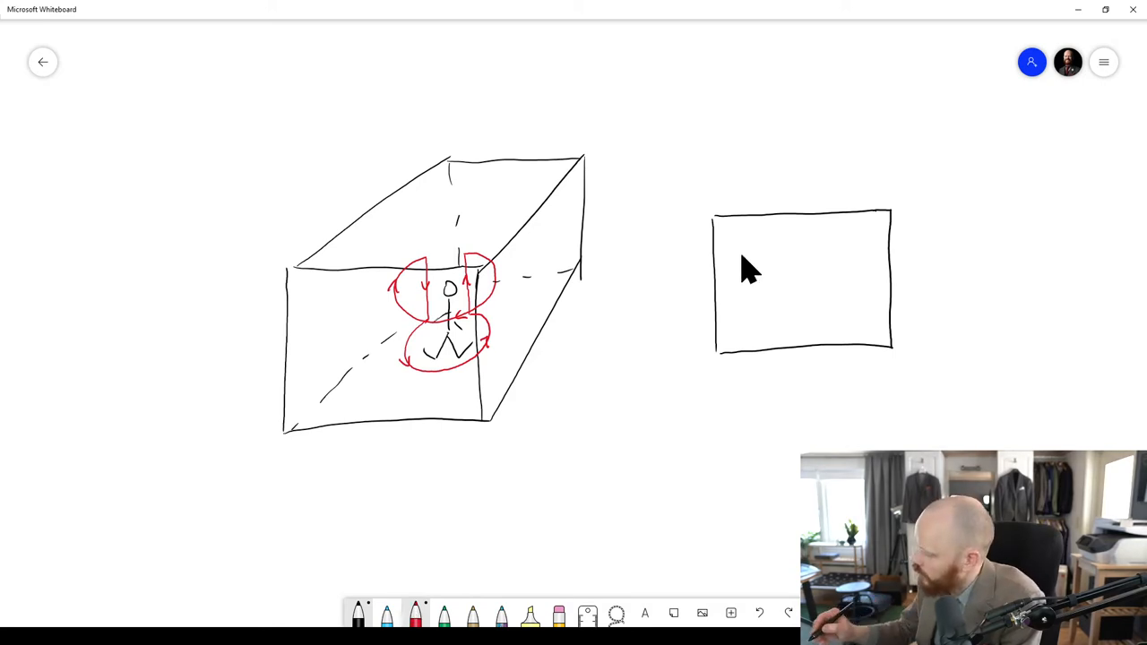
{"action": "mouse_move", "coordinate": [734, 282]}
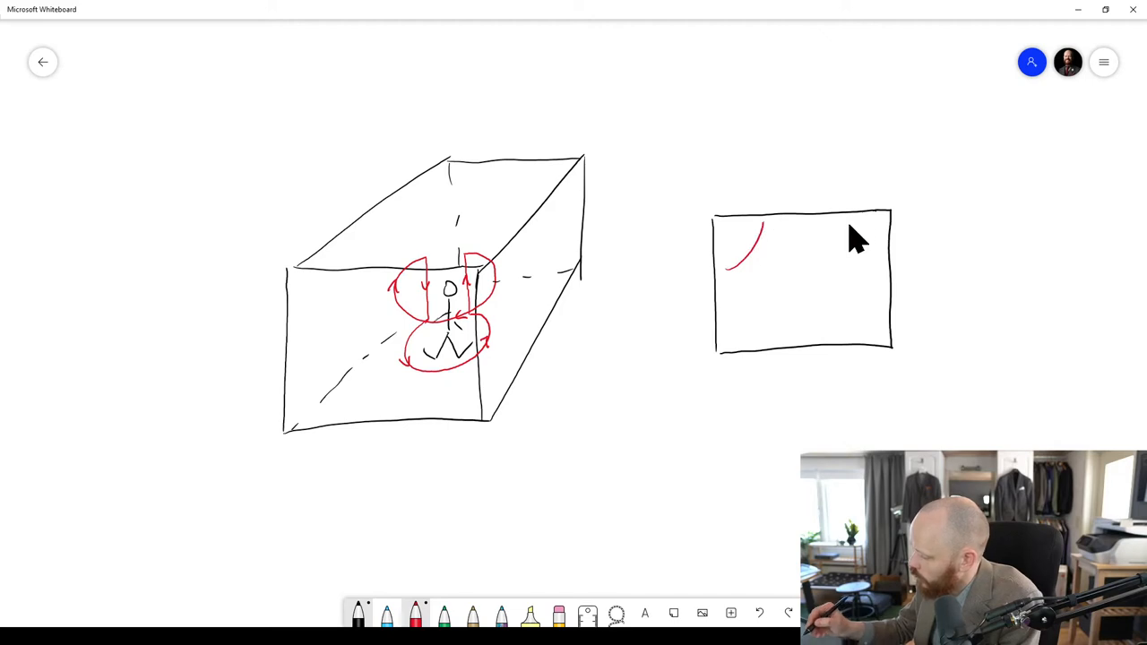
{"action": "left_click_drag", "start_coordinate": [860, 238], "coordinate": [779, 345]}
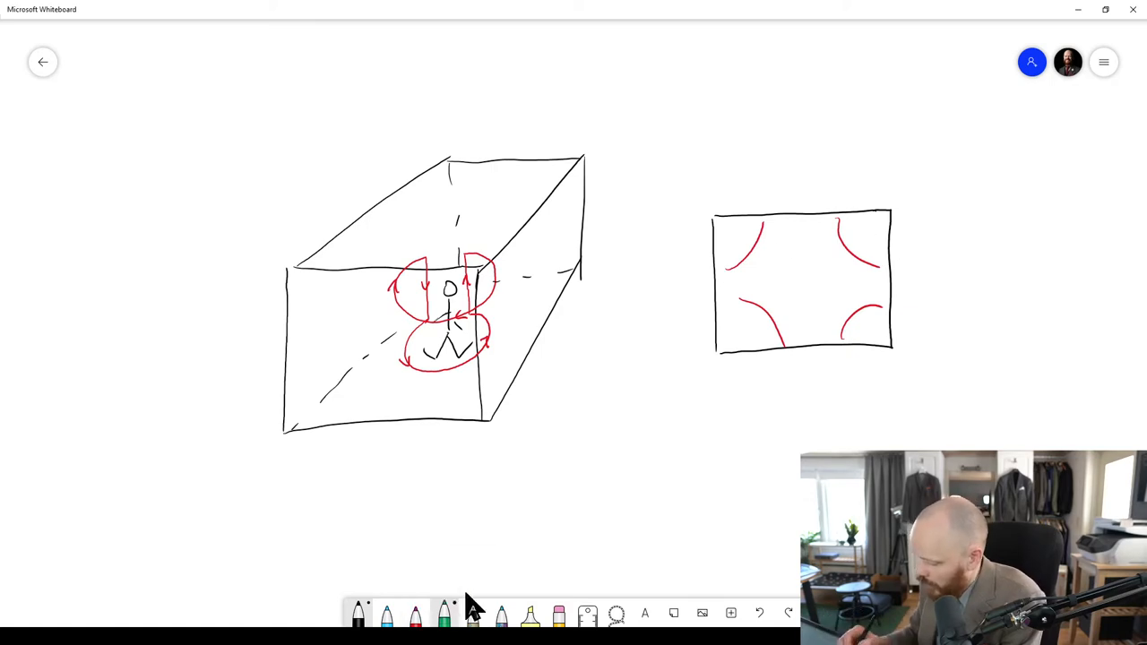
{"action": "left_click_drag", "start_coordinate": [788, 269], "coordinate": [811, 300]}
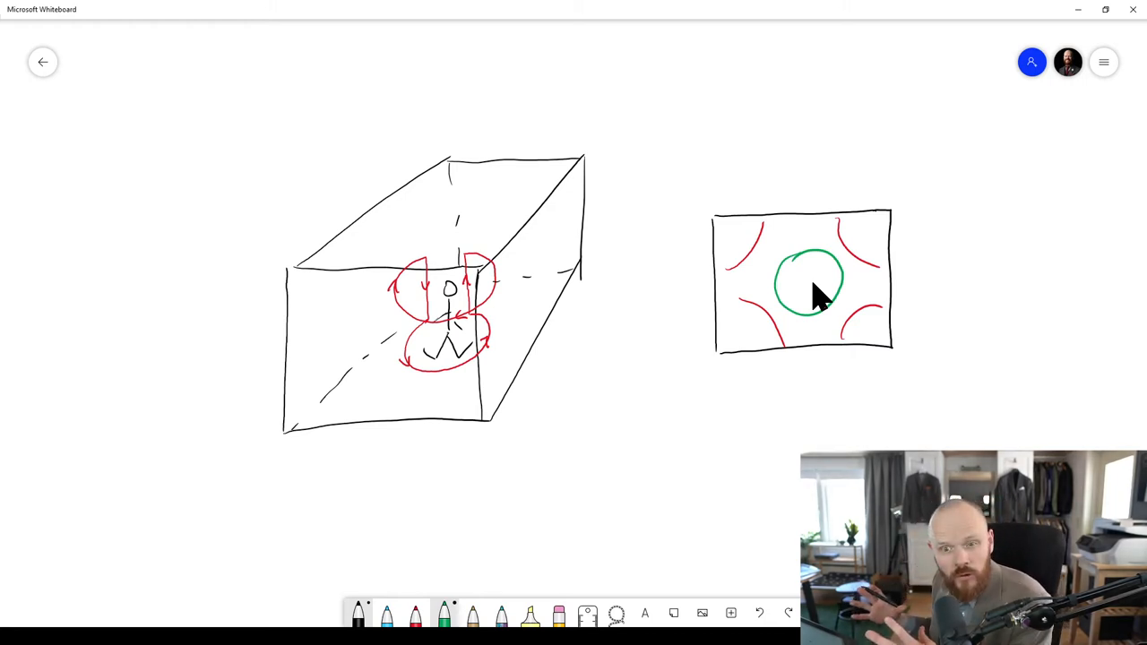
{"action": "mouse_move", "coordinate": [769, 399]}
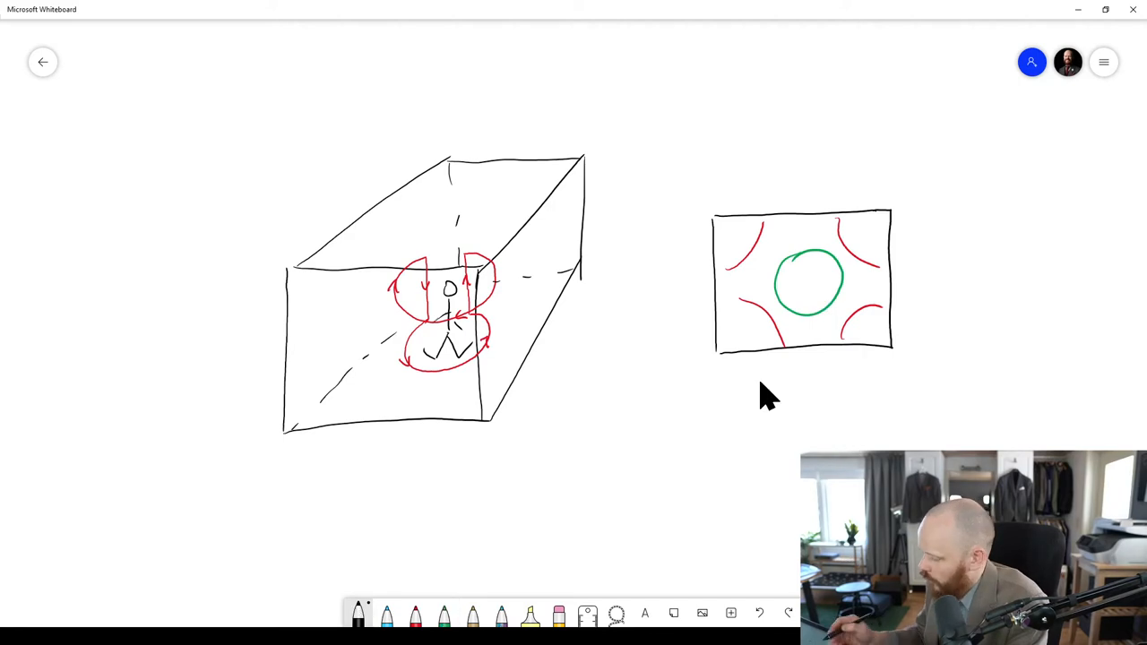
{"action": "left_click_drag", "start_coordinate": [725, 383], "coordinate": [901, 377]}
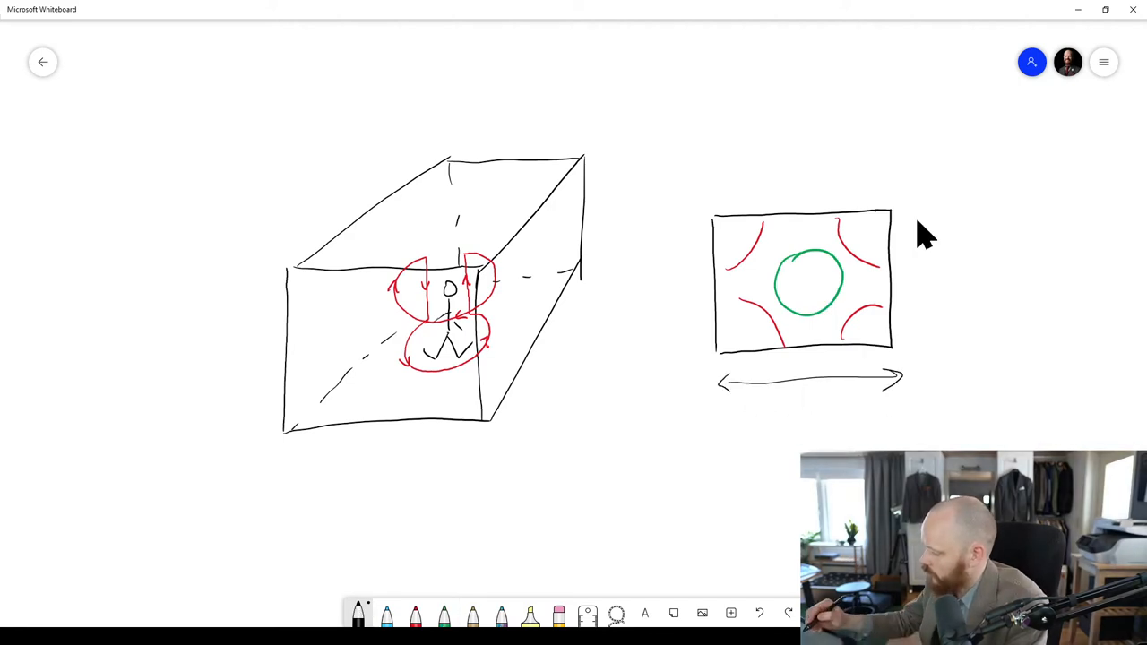
{"action": "left_click_drag", "start_coordinate": [927, 215], "coordinate": [927, 345]}
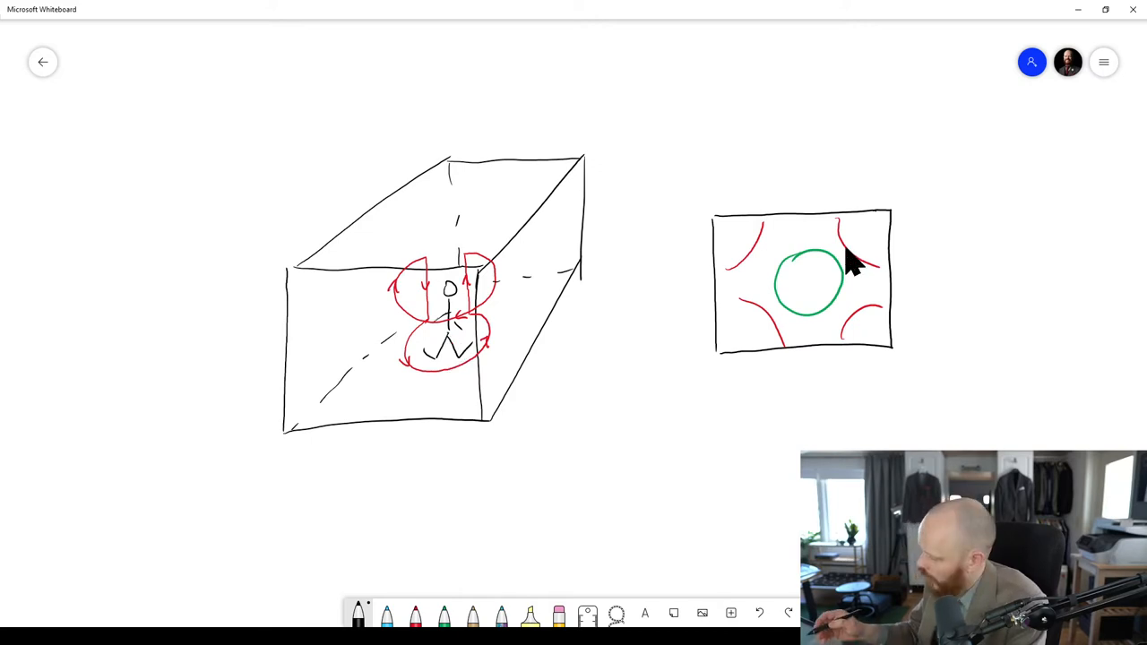
{"action": "mouse_move", "coordinate": [788, 300]}
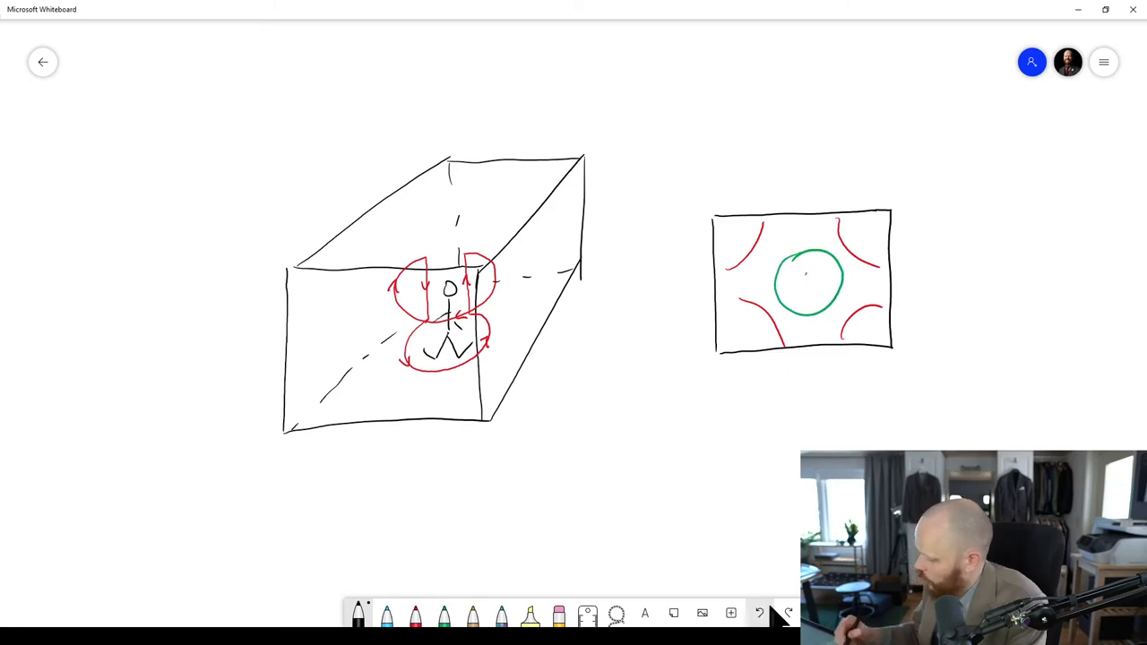
{"action": "left_click", "coordinate": [838, 258]}
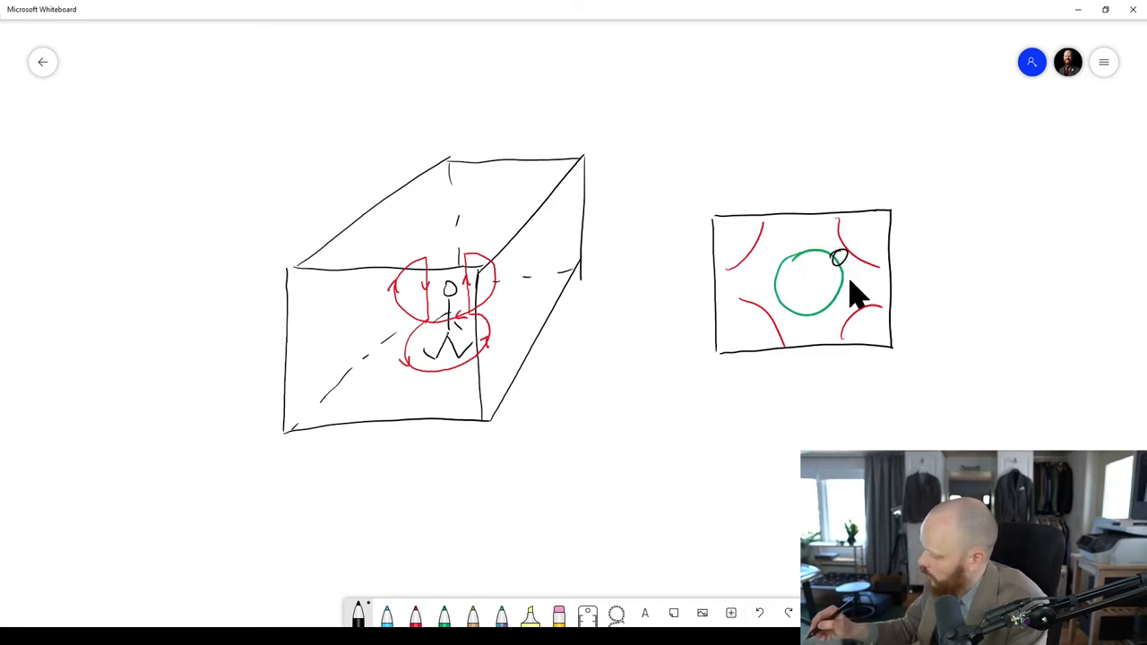
{"action": "left_click_drag", "start_coordinate": [838, 224], "coordinate": [846, 278]}
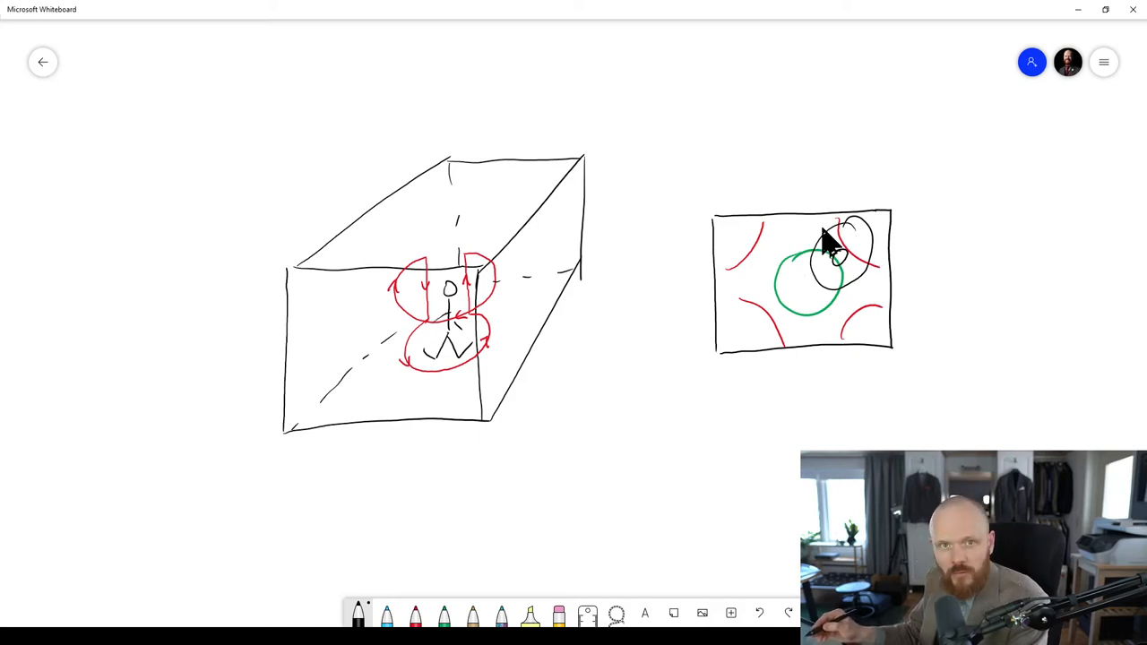
{"action": "mouse_move", "coordinate": [859, 273]}
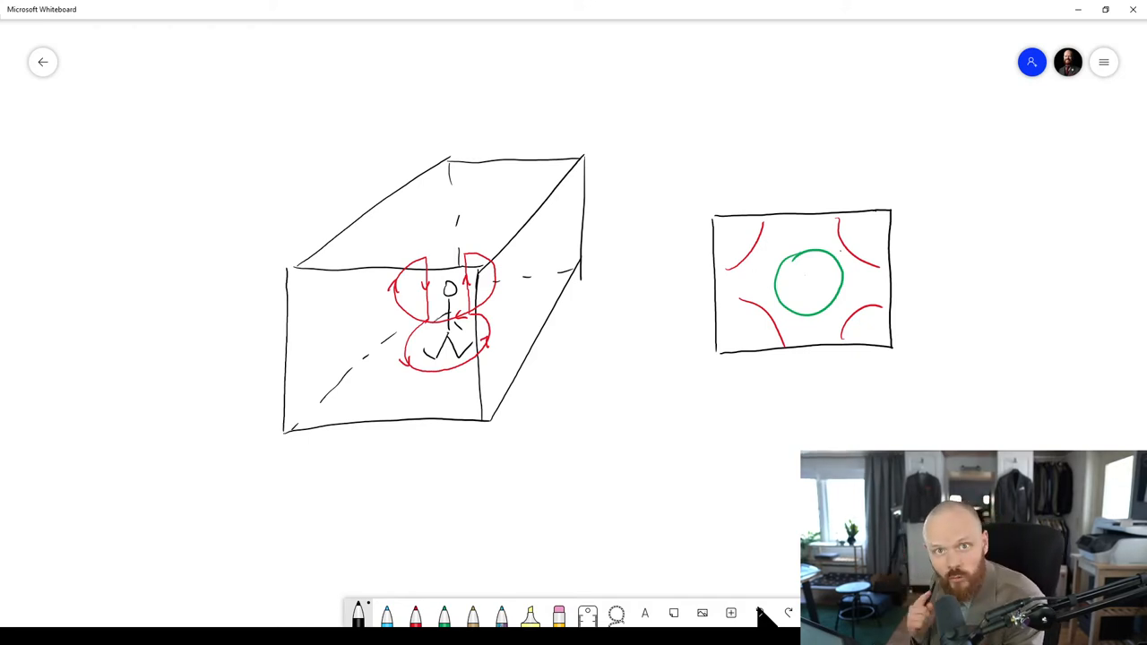
{"action": "mouse_move", "coordinate": [793, 309]}
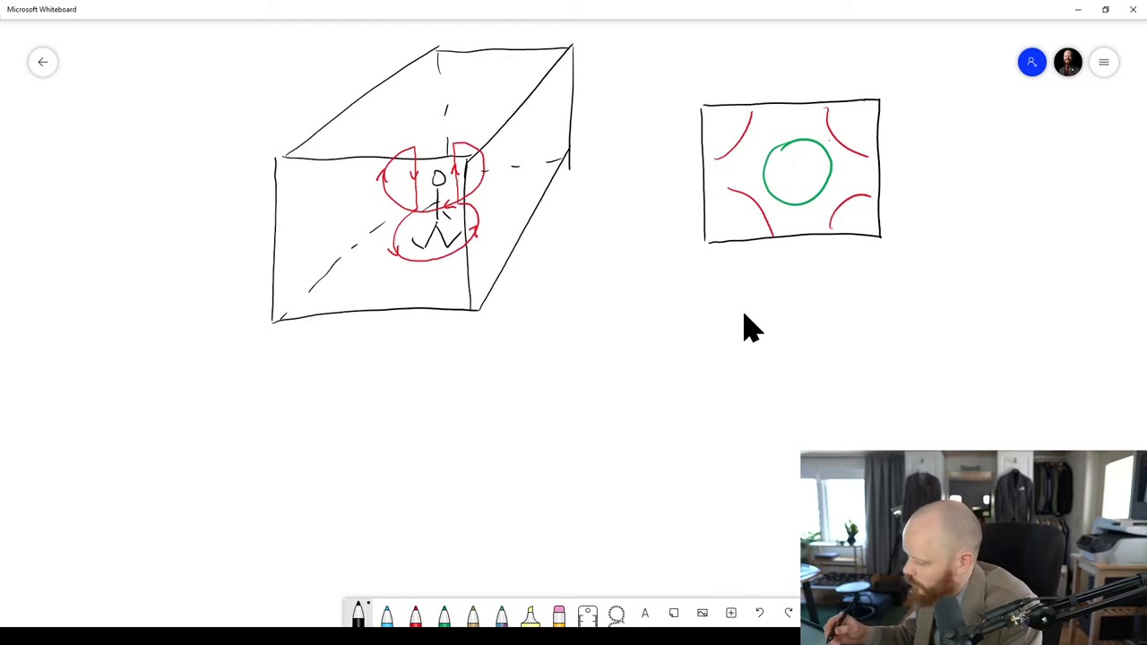
{"action": "mouse_move", "coordinate": [296, 428]}
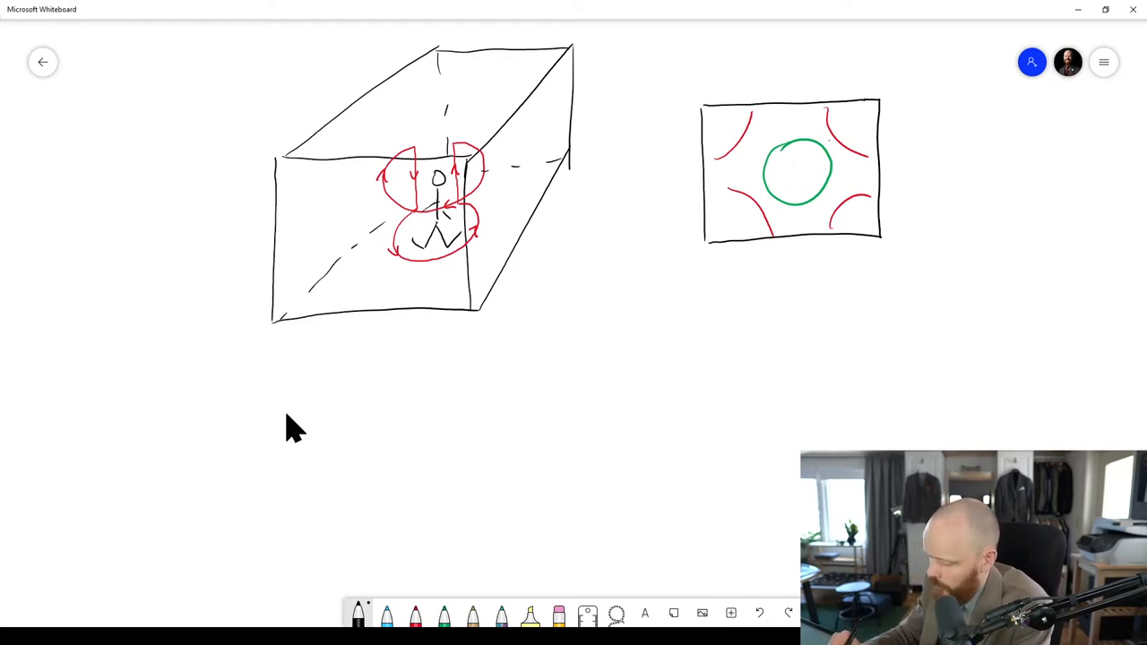
Step: Draw a tall box below the room sketch, split by a horizontal level line
{"action": "left_click_drag", "start_coordinate": [288, 390], "coordinate": [375, 513]}
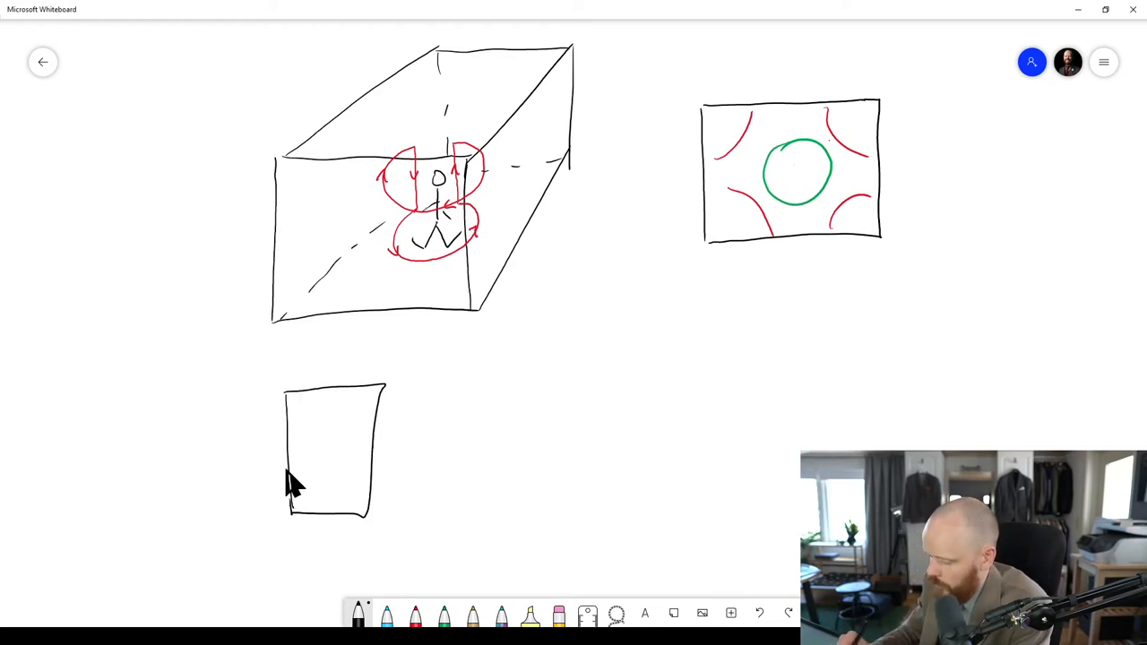
{"action": "left_click_drag", "start_coordinate": [289, 457], "coordinate": [377, 452]}
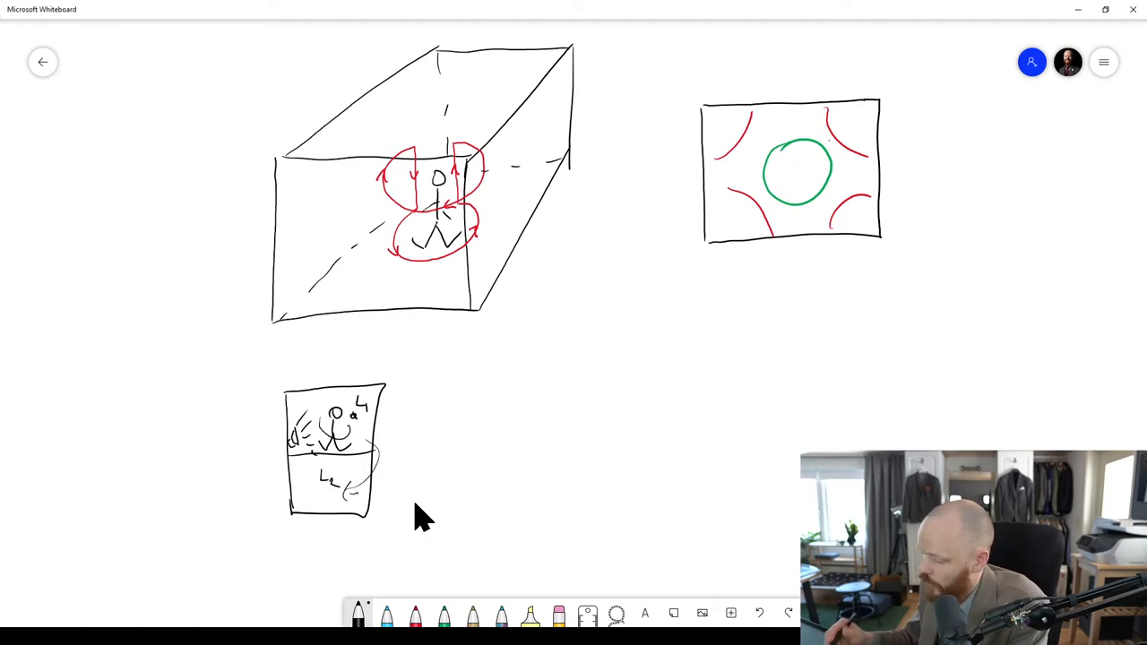
{"action": "mouse_move", "coordinate": [475, 390]}
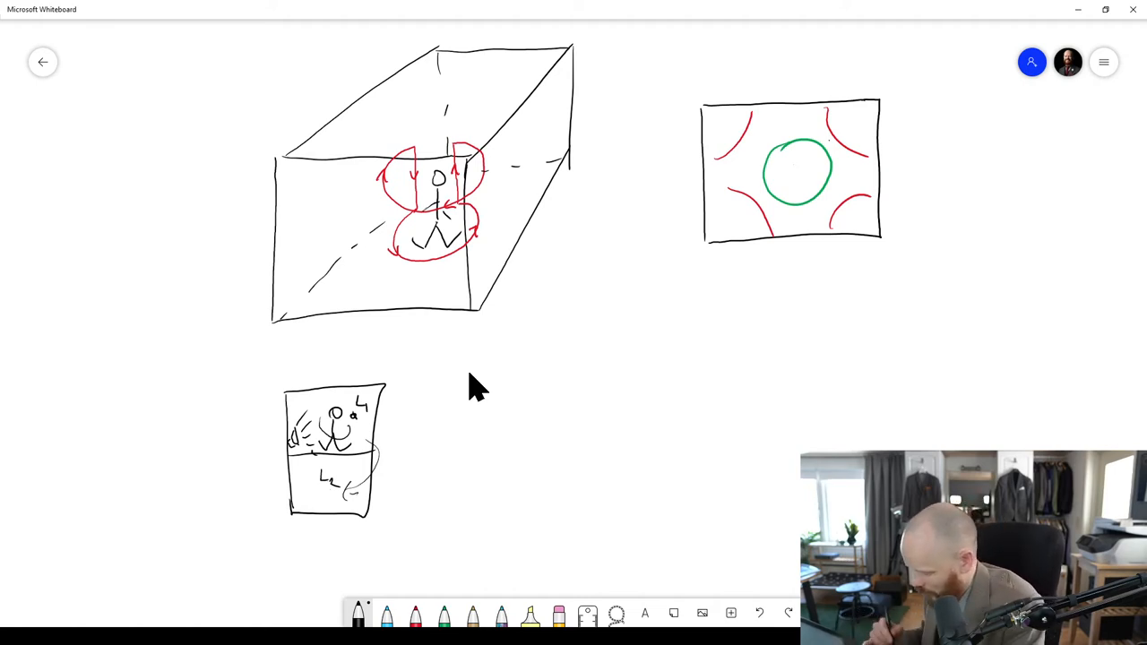
{"action": "mouse_move", "coordinate": [520, 412]}
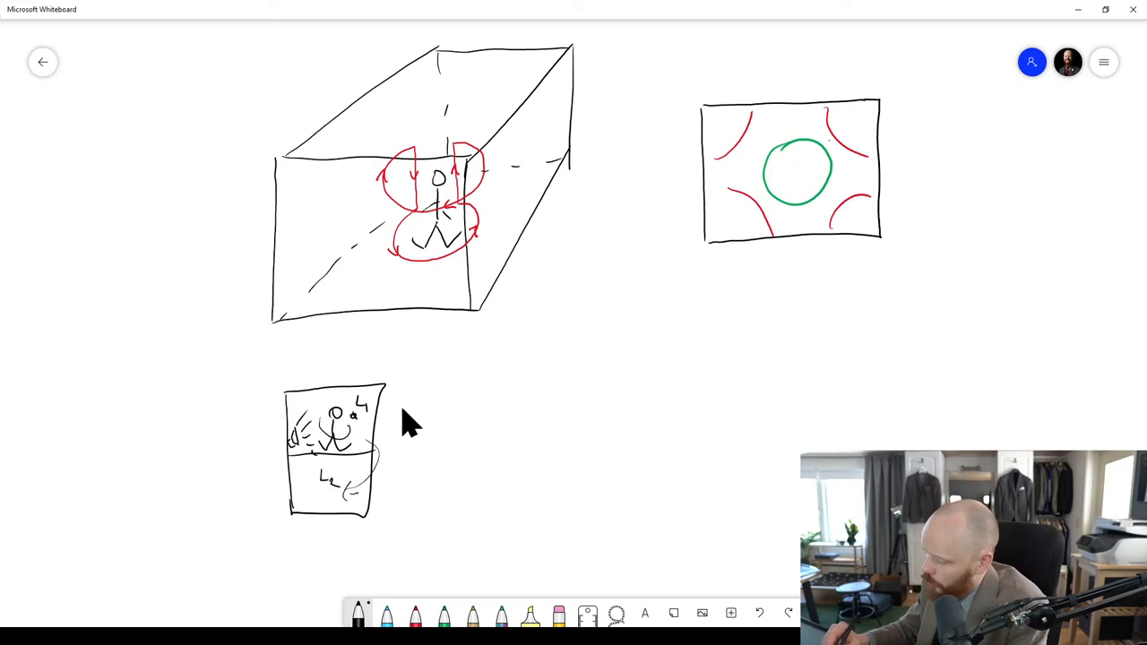
{"action": "mouse_move", "coordinate": [502, 398]}
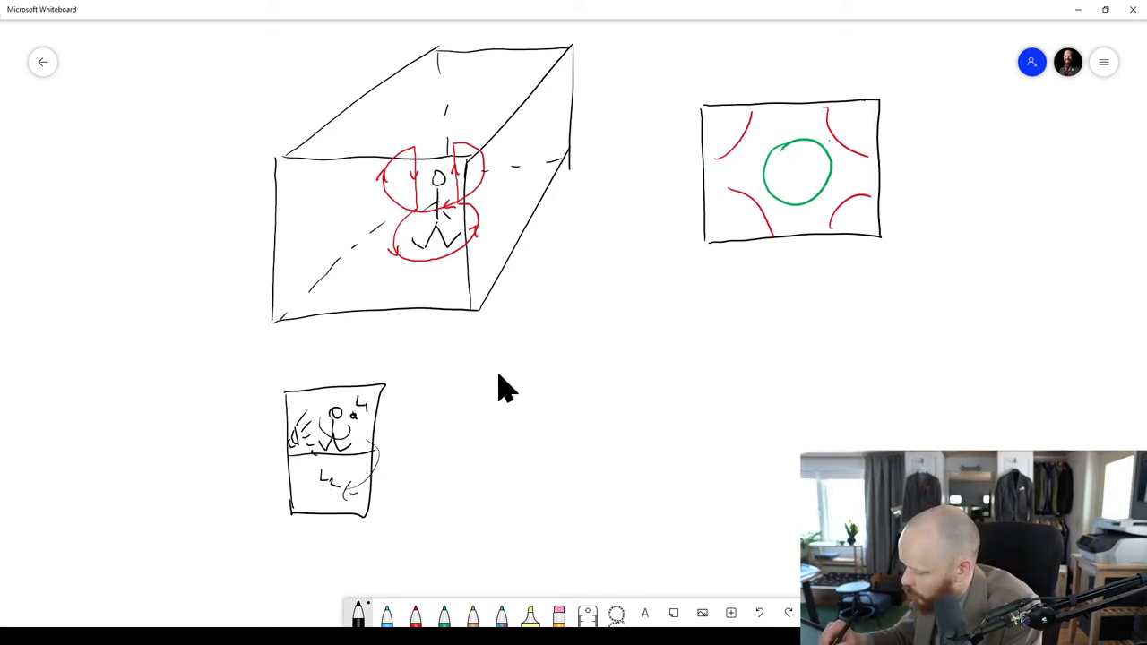
Step: Draw a second rectangle to the right of the side-view box
{"action": "left_click_drag", "start_coordinate": [499, 367], "coordinate": [592, 448]}
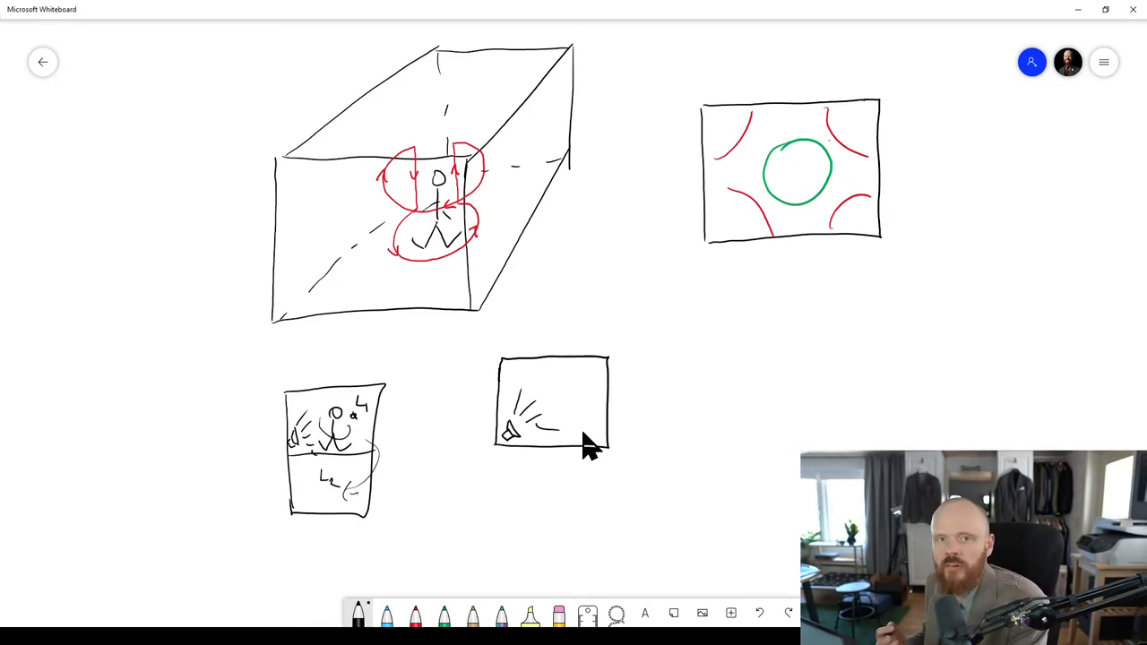
{"action": "mouse_move", "coordinate": [520, 434]}
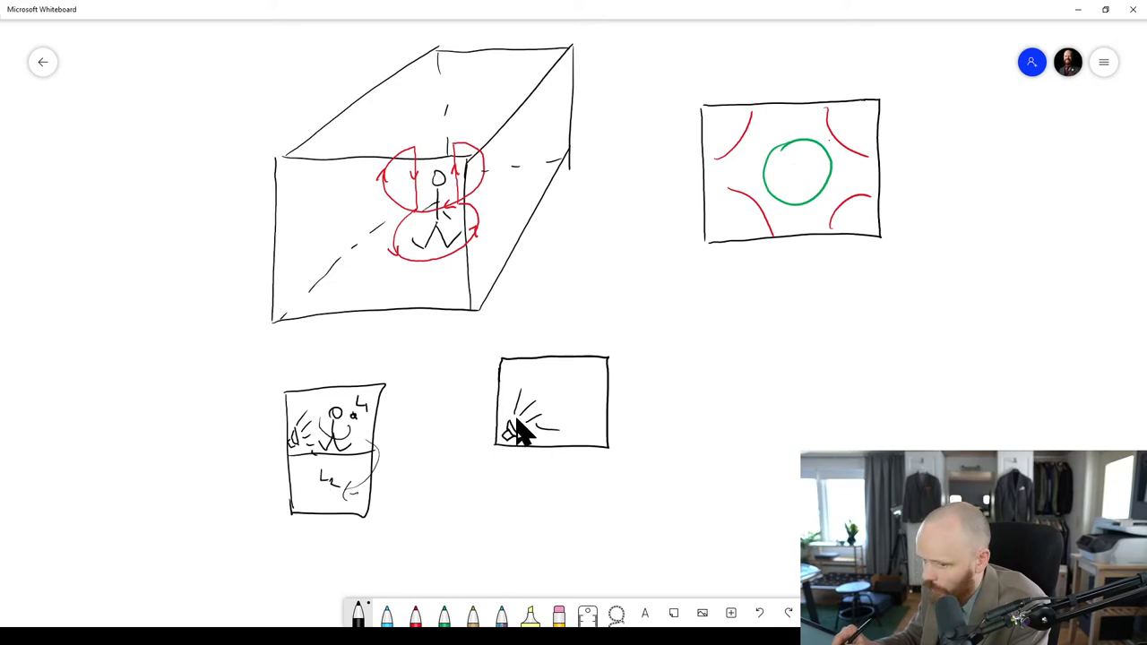
{"action": "mouse_move", "coordinate": [518, 439]}
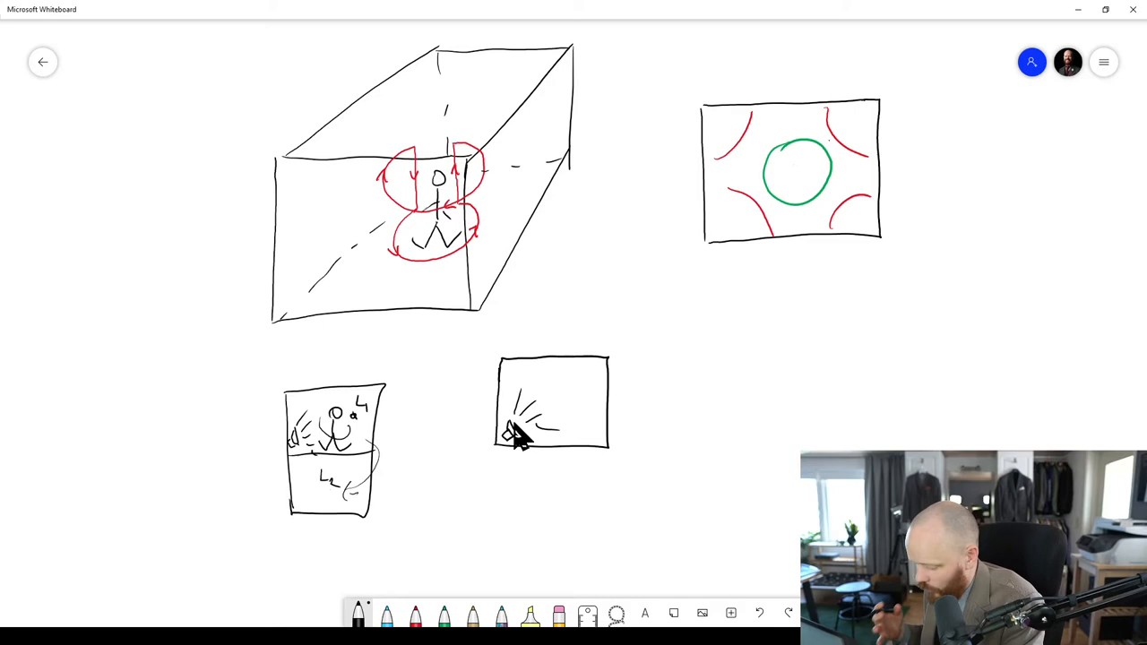
{"action": "mouse_move", "coordinate": [625, 385]}
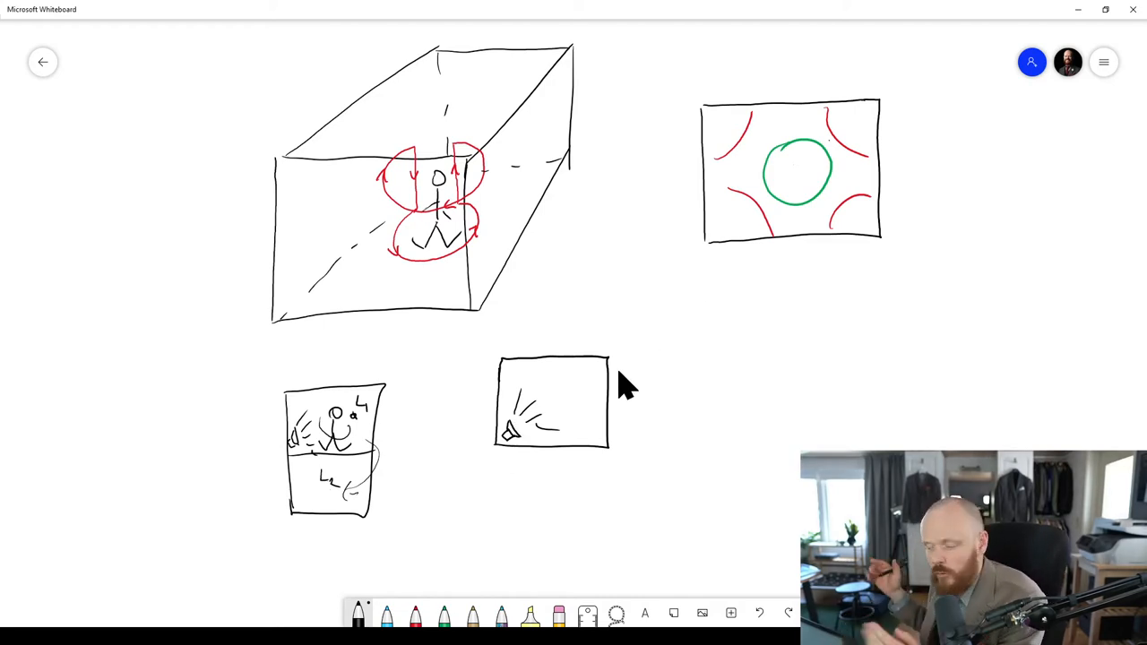
{"action": "mouse_move", "coordinate": [569, 399]}
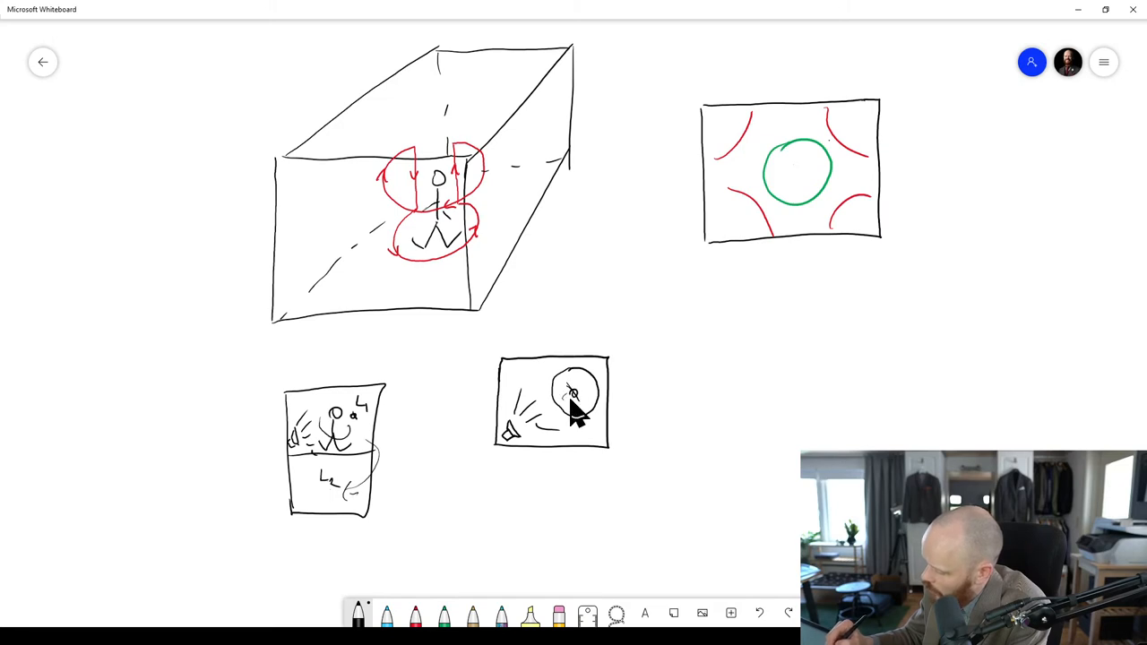
{"action": "mouse_move", "coordinate": [593, 448]}
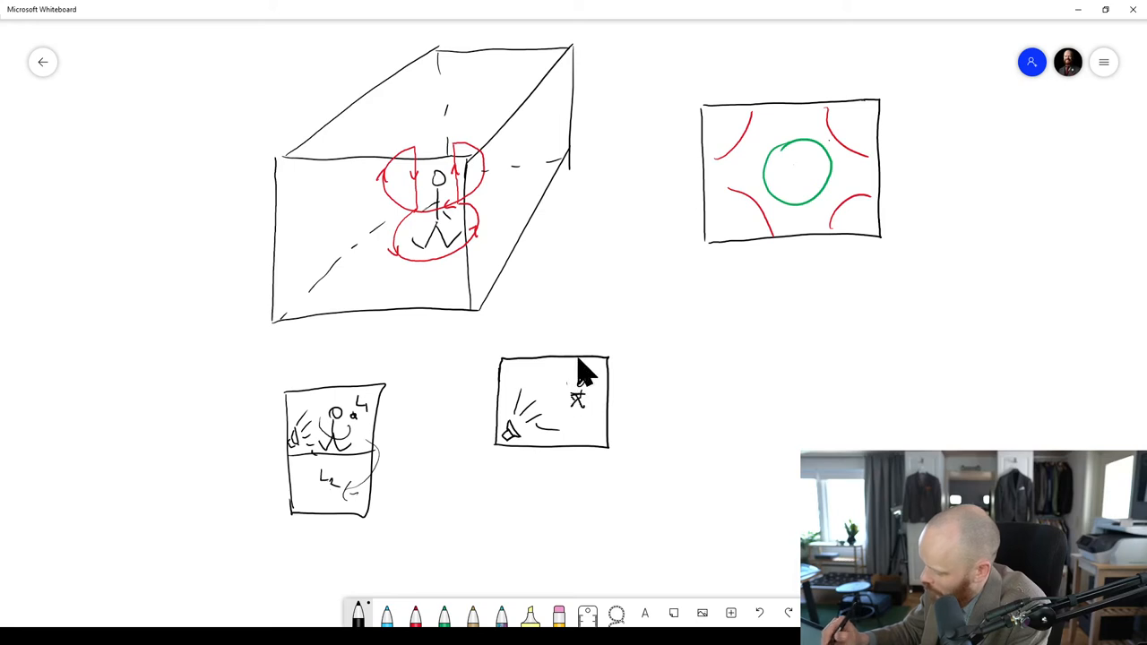
{"action": "mouse_move", "coordinate": [578, 390]}
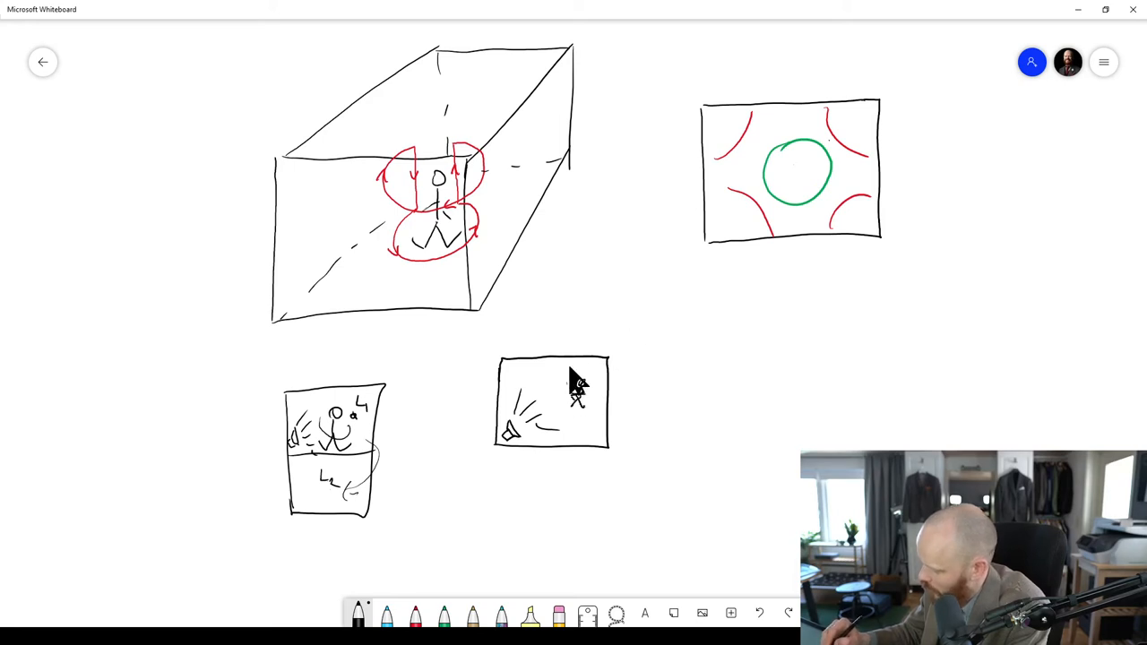
Step: Circle the figure in the second box and label the sketch 'View from side'
{"action": "left_click_drag", "start_coordinate": [582, 371], "coordinate": [573, 407]}
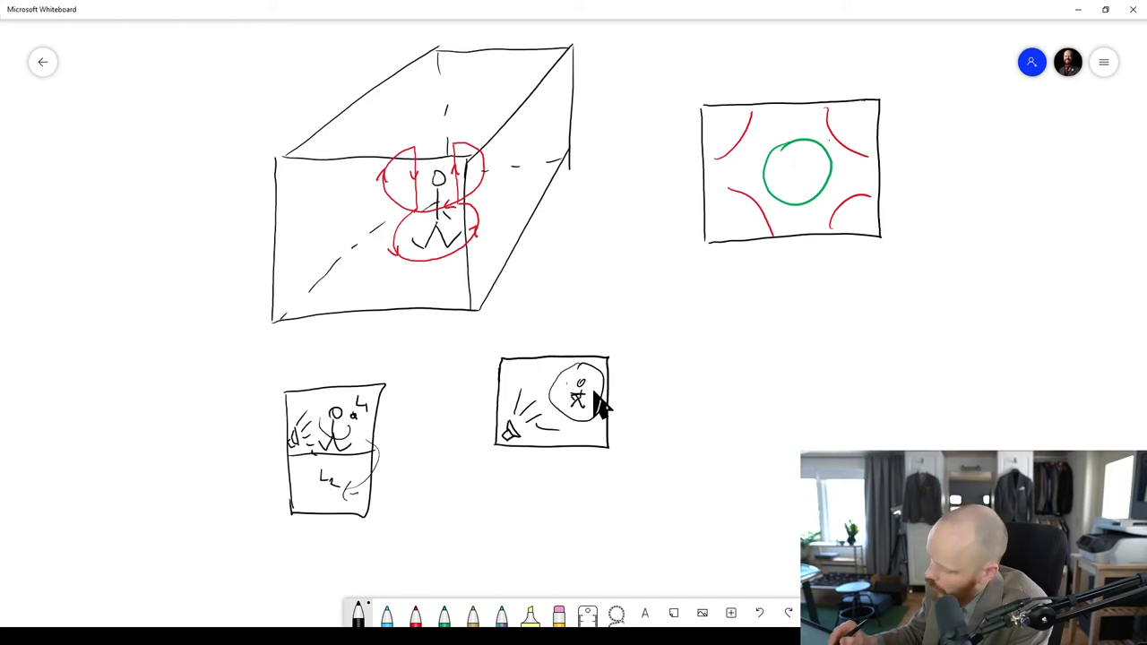
{"action": "mouse_move", "coordinate": [614, 394]}
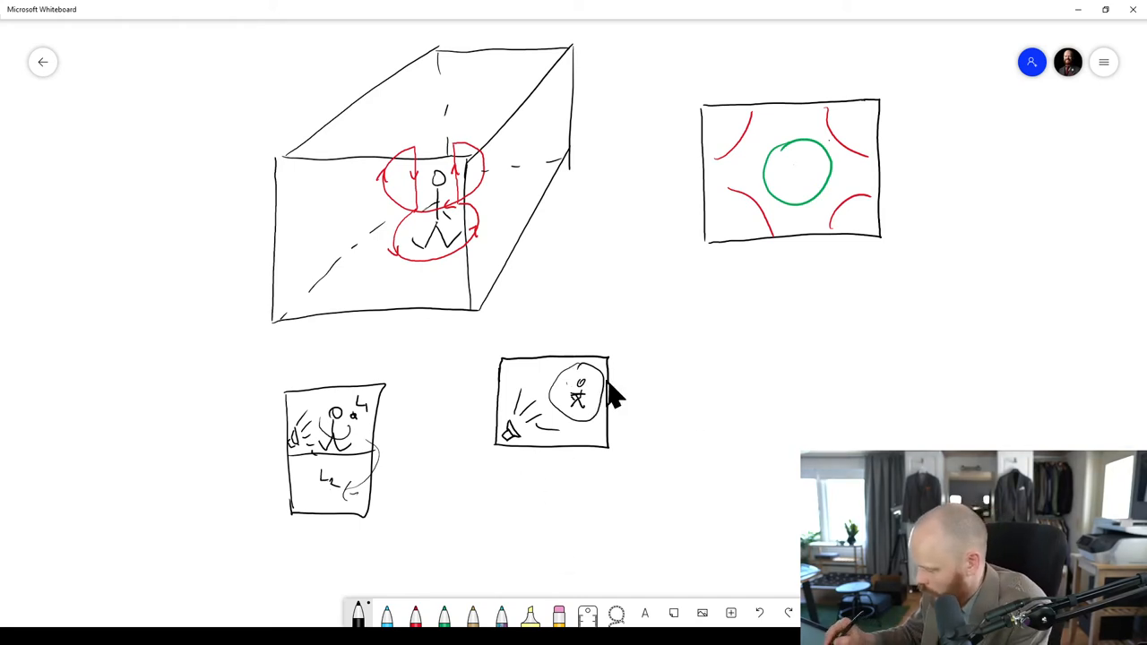
{"action": "mouse_move", "coordinate": [363, 510]}
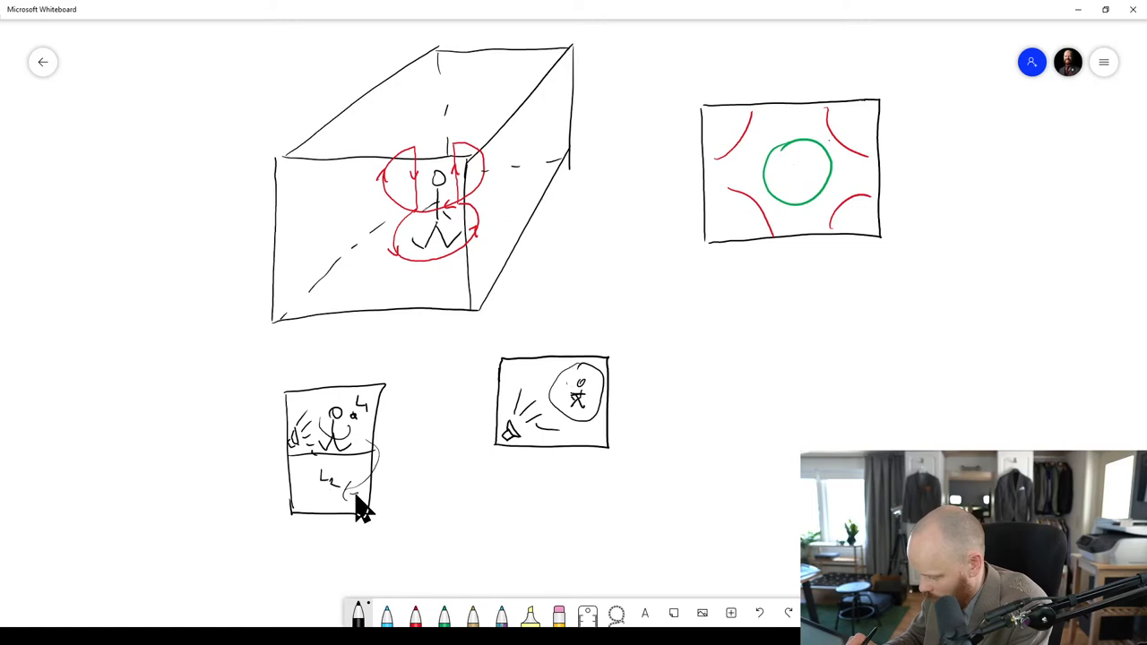
{"action": "mouse_move", "coordinate": [568, 435]}
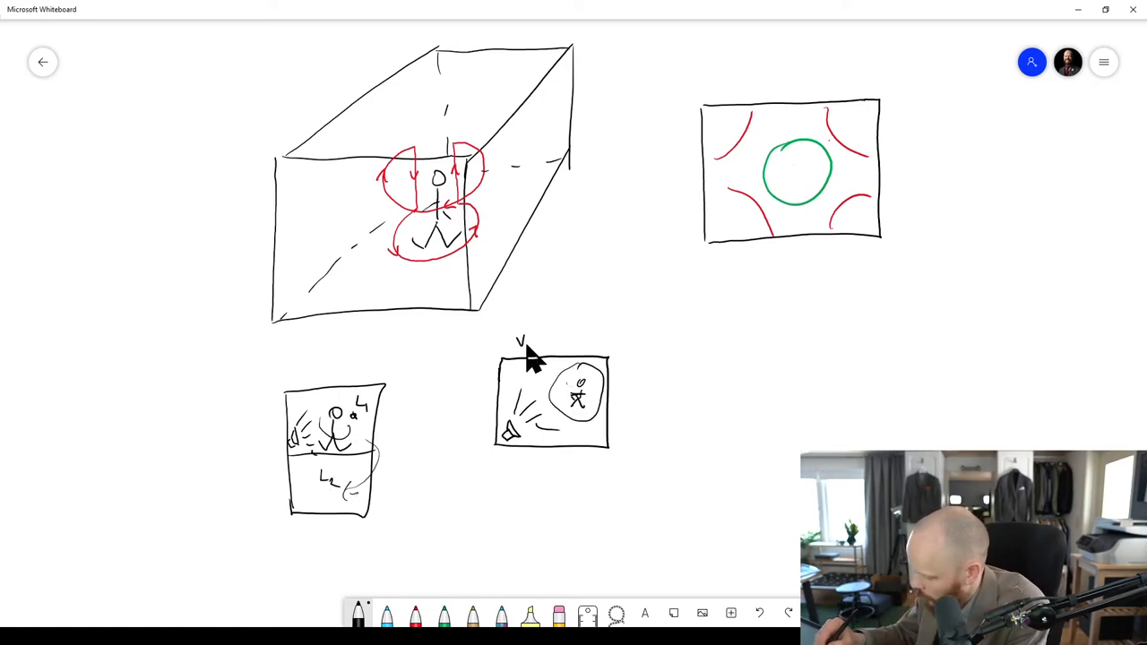
{"action": "type", "text": "View from"}
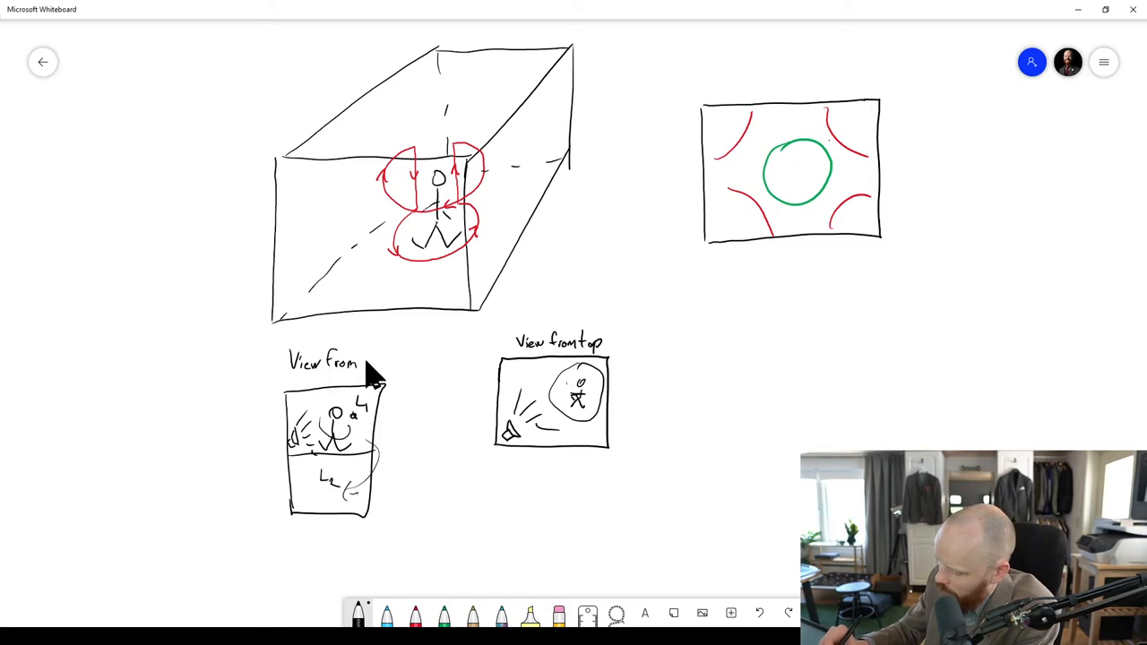
{"action": "type", "text": "side"}
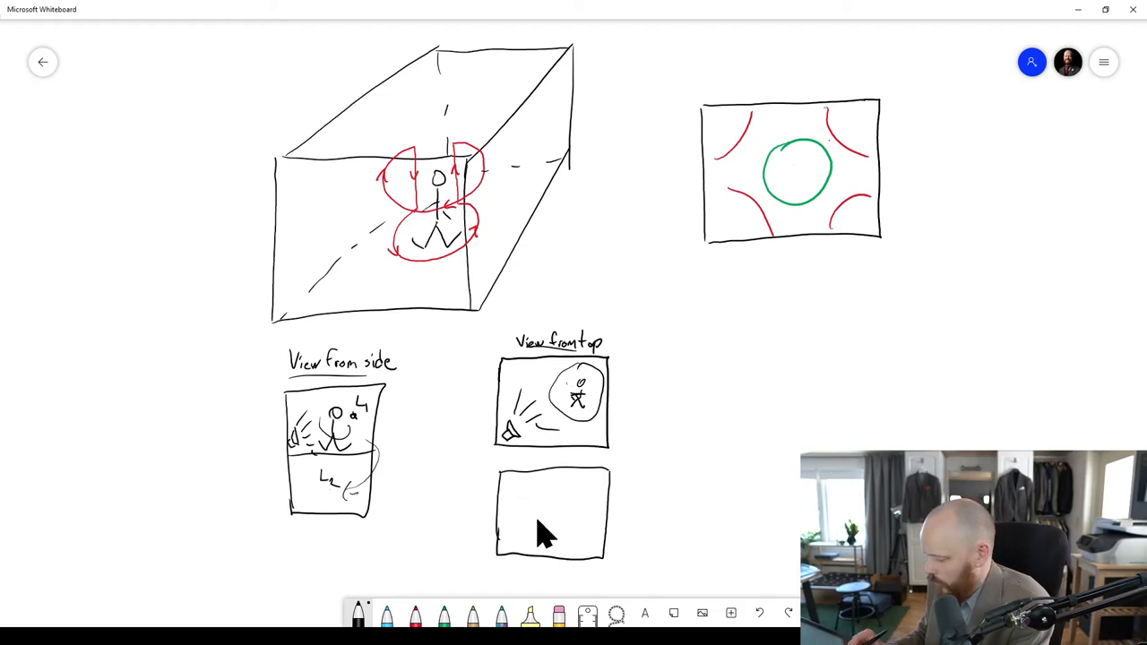
{"action": "mouse_move", "coordinate": [569, 368]}
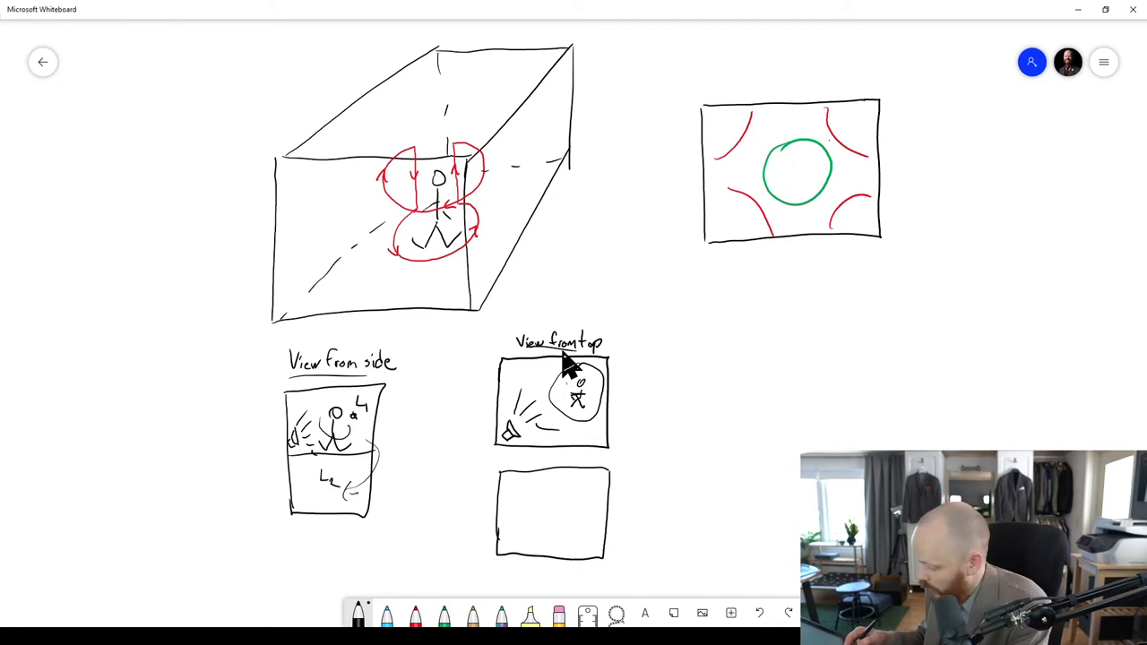
{"action": "mouse_move", "coordinate": [555, 520]}
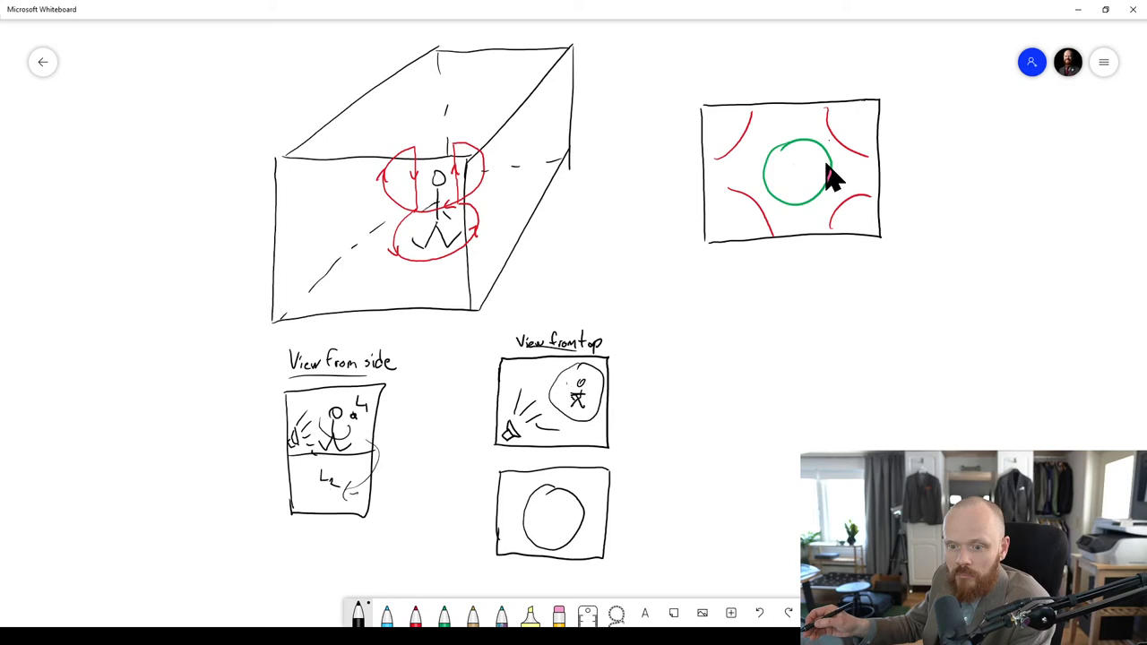
{"action": "mouse_move", "coordinate": [605, 430]}
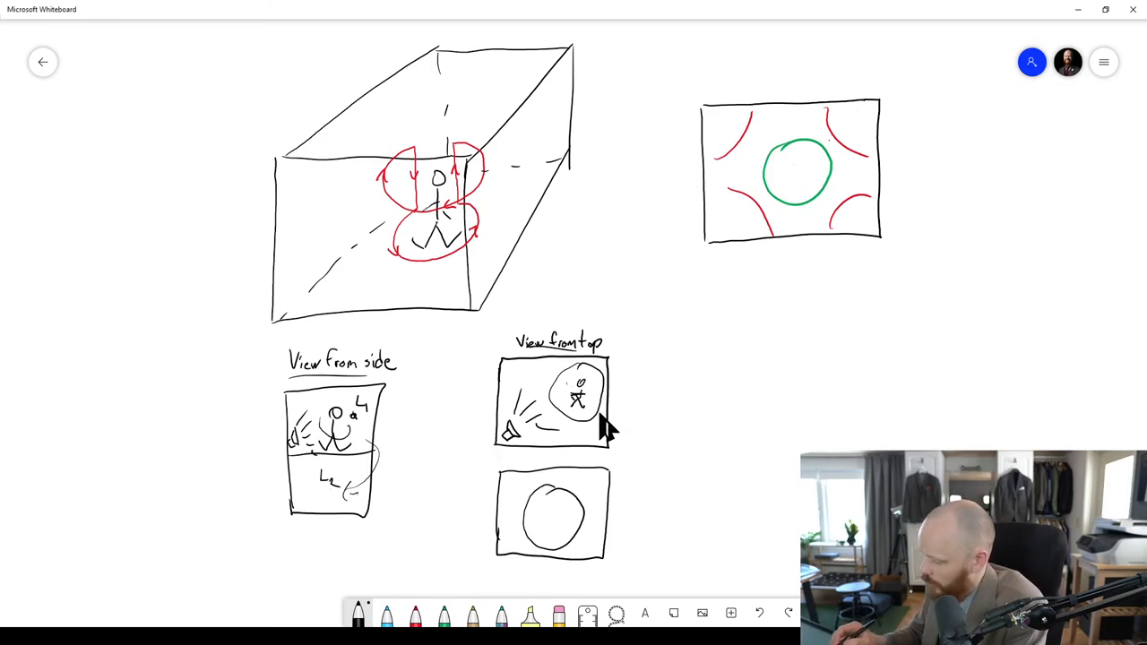
{"action": "mouse_move", "coordinate": [591, 403]}
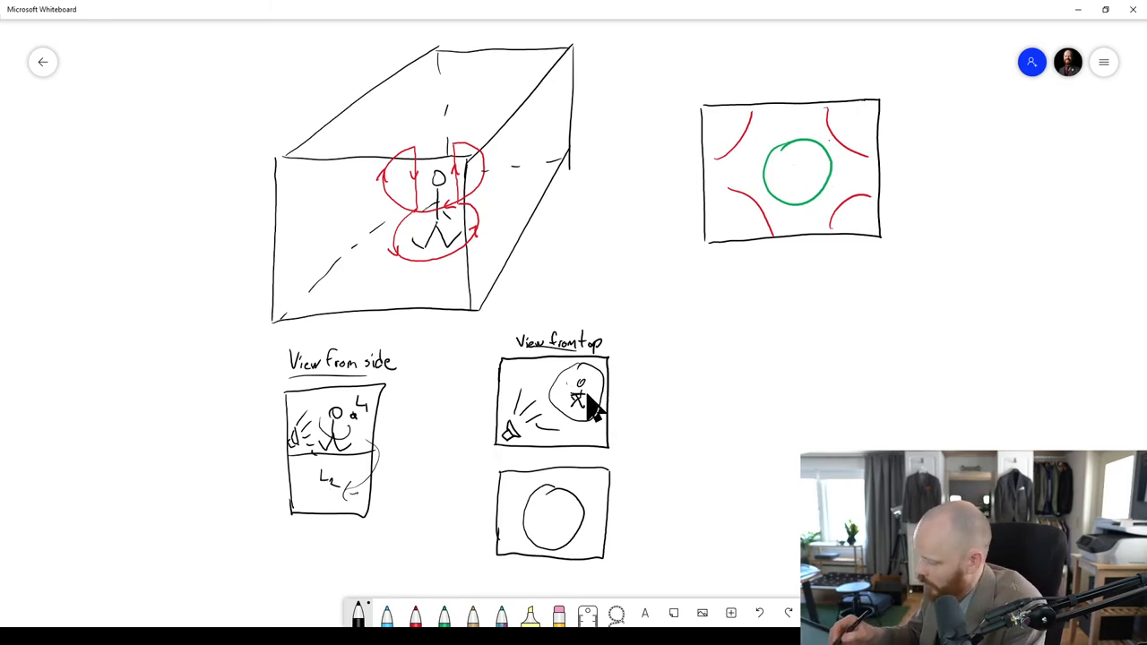
Step: Switch to the red pen for the mode curves
{"action": "left_click", "coordinate": [415, 614]}
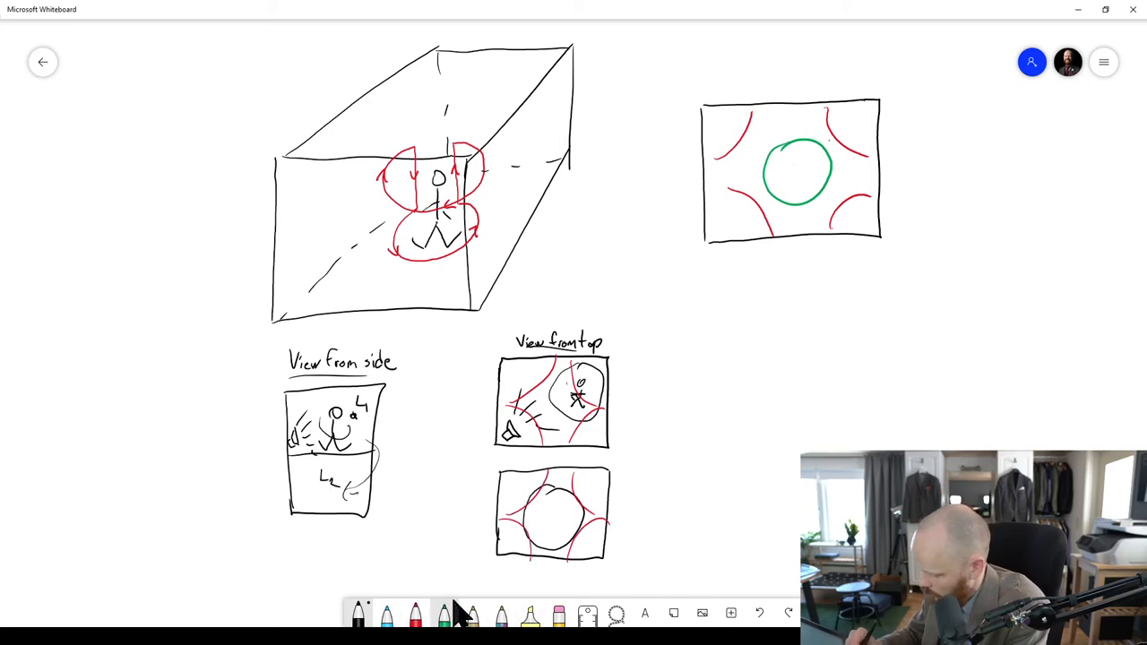
Step: Draw a green mode oval in the top-view boxes
{"action": "left_click_drag", "start_coordinate": [555, 501], "coordinate": [555, 537]}
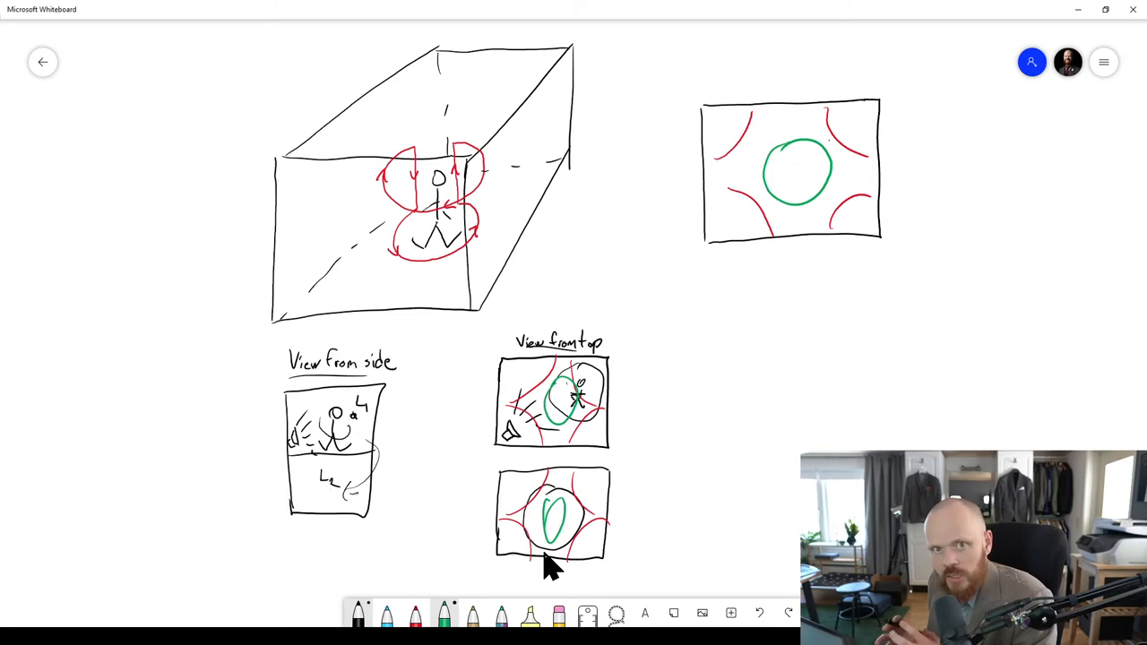
{"action": "mouse_move", "coordinate": [573, 443]}
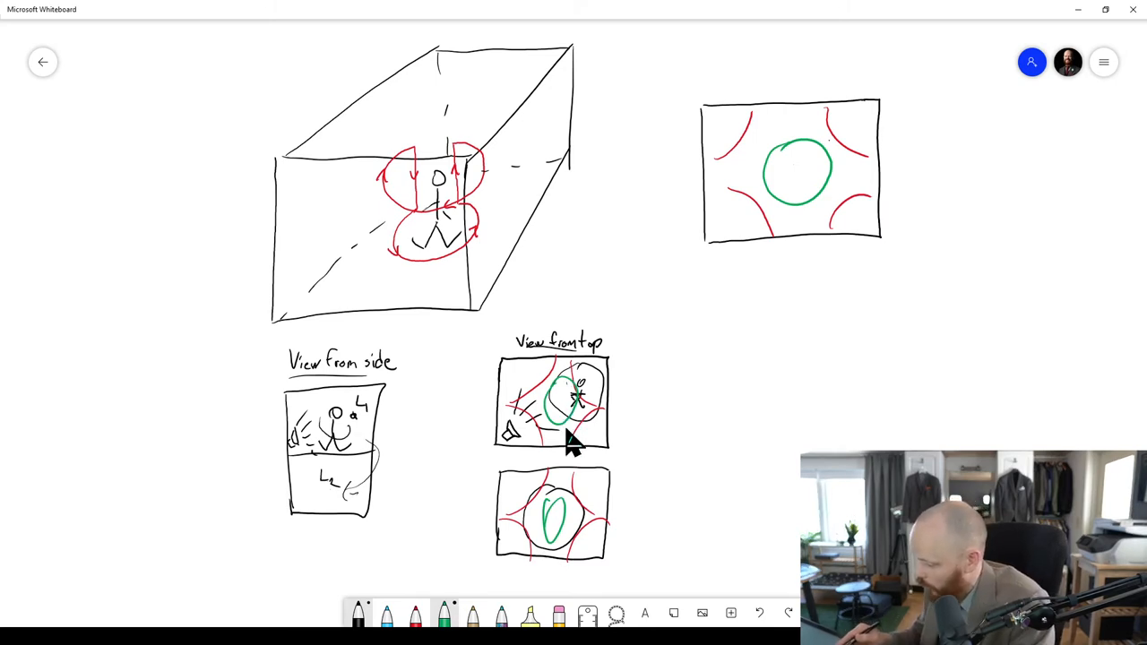
{"action": "mouse_move", "coordinate": [640, 385]}
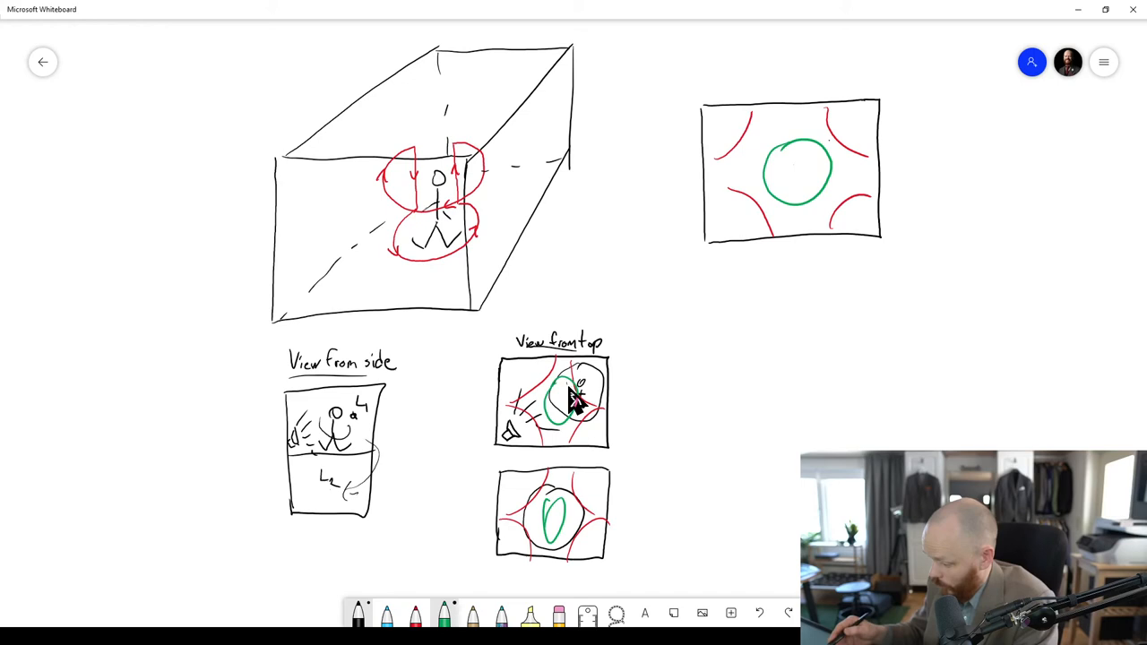
{"action": "mouse_move", "coordinate": [663, 419]}
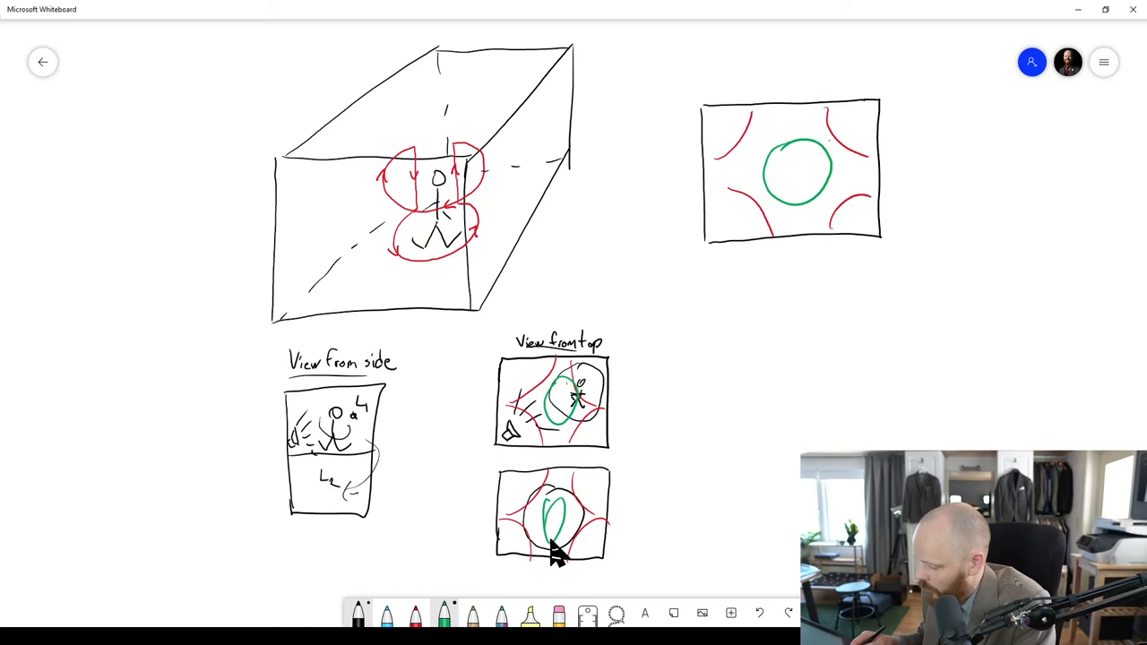
{"action": "mouse_move", "coordinate": [565, 551]}
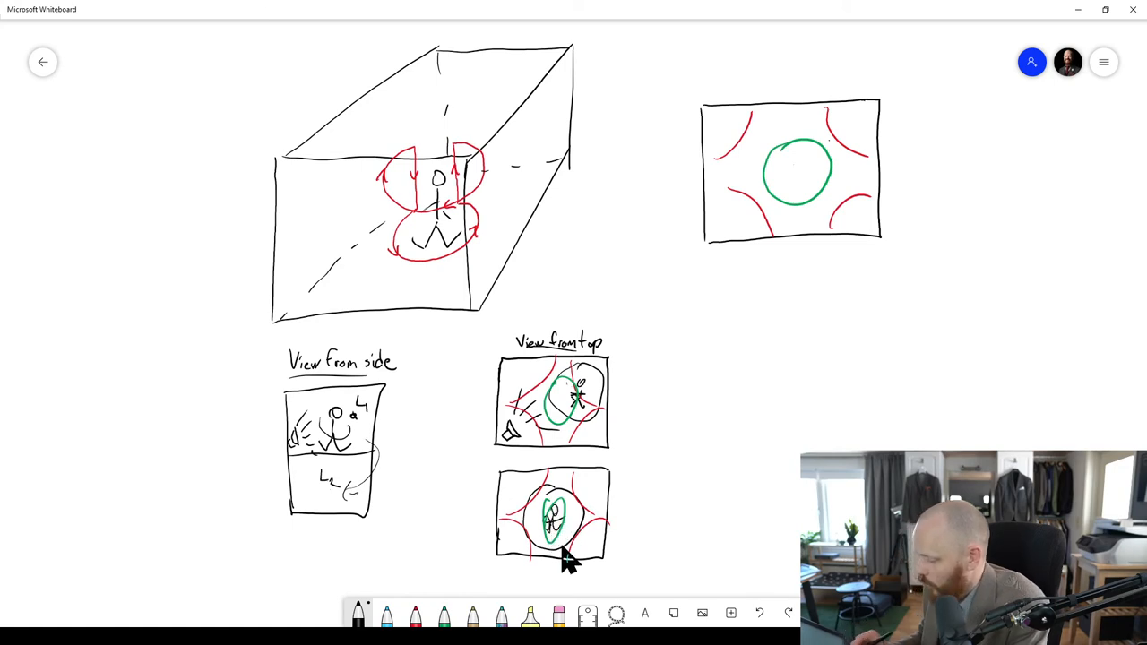
{"action": "mouse_move", "coordinate": [571, 542]}
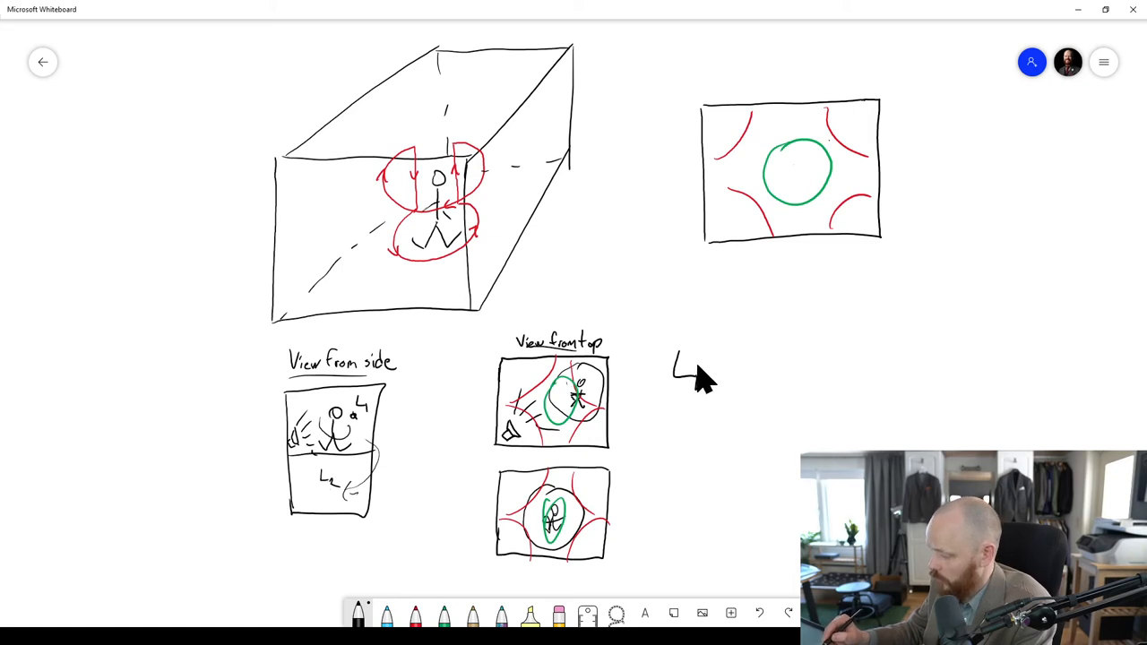
Step: Write 'L1 Too high!' and, below it, 'L2 Too low!' beside the top views
{"action": "type", "text": "Too"}
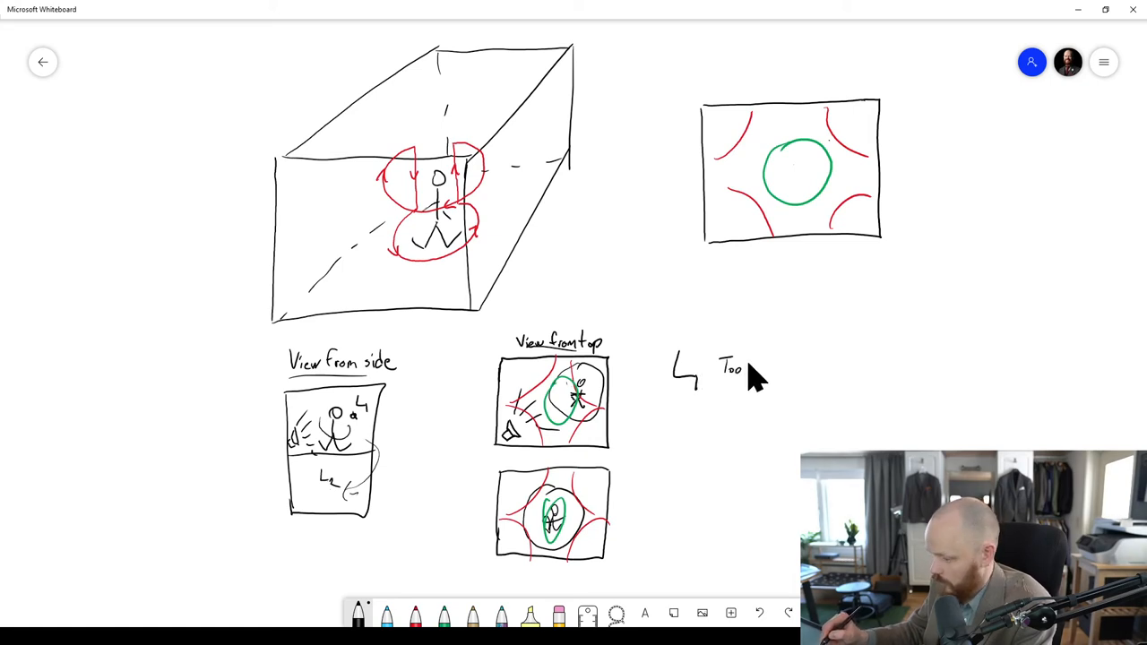
{"action": "type", "text": "large"}
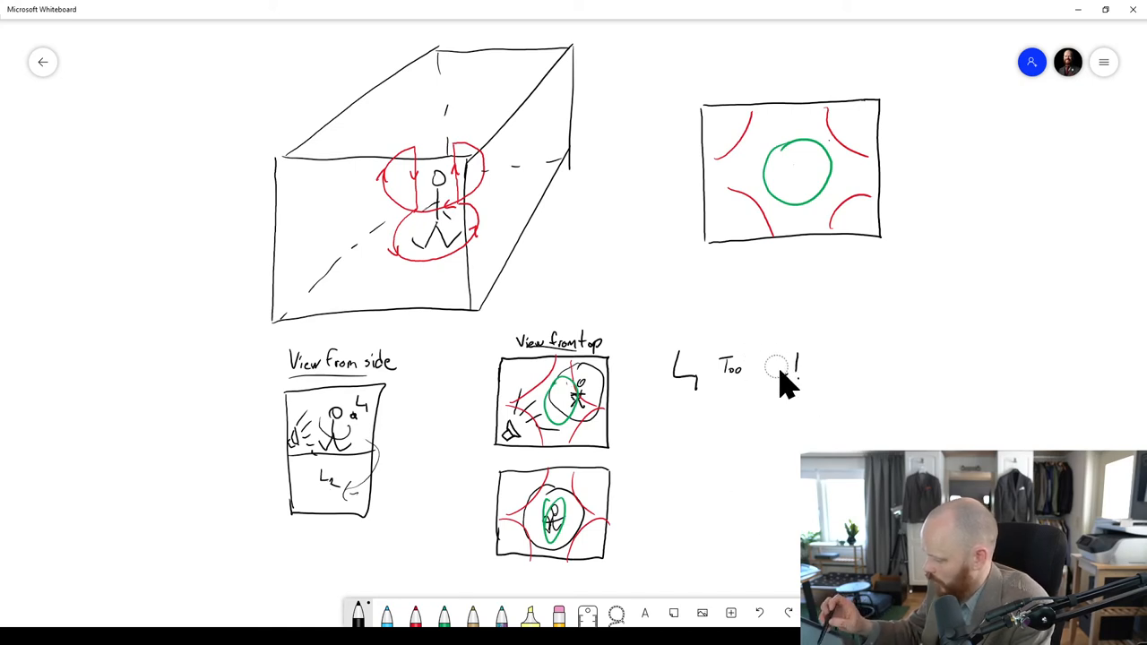
{"action": "type", "text": "high"}
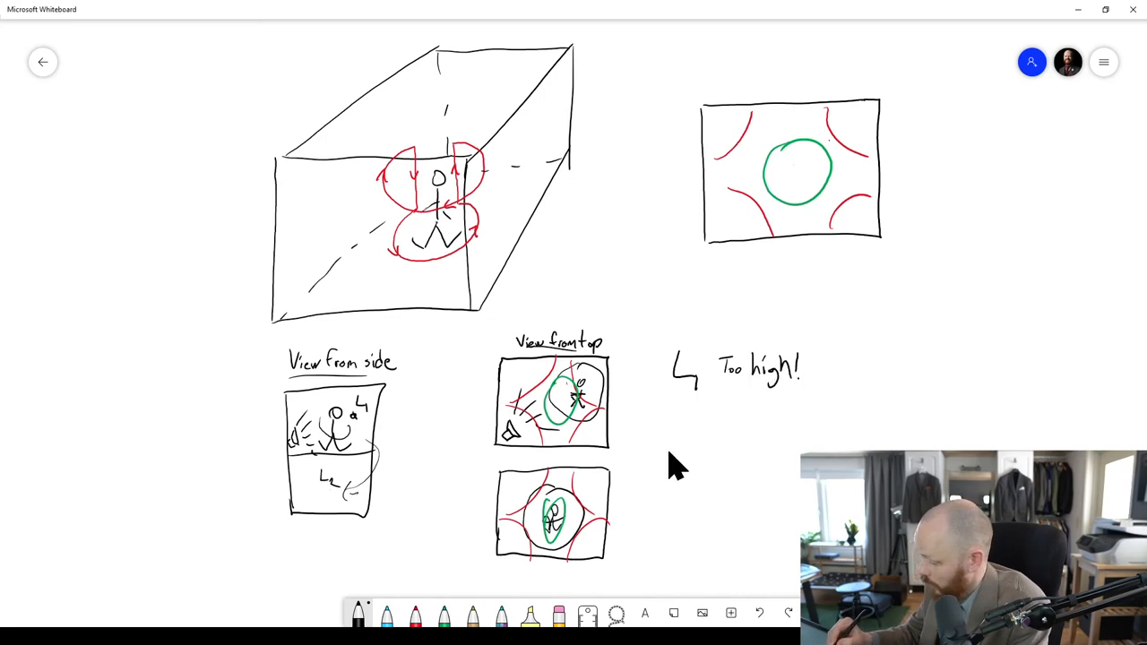
{"action": "left_click_drag", "start_coordinate": [670, 443], "coordinate": [695, 461]}
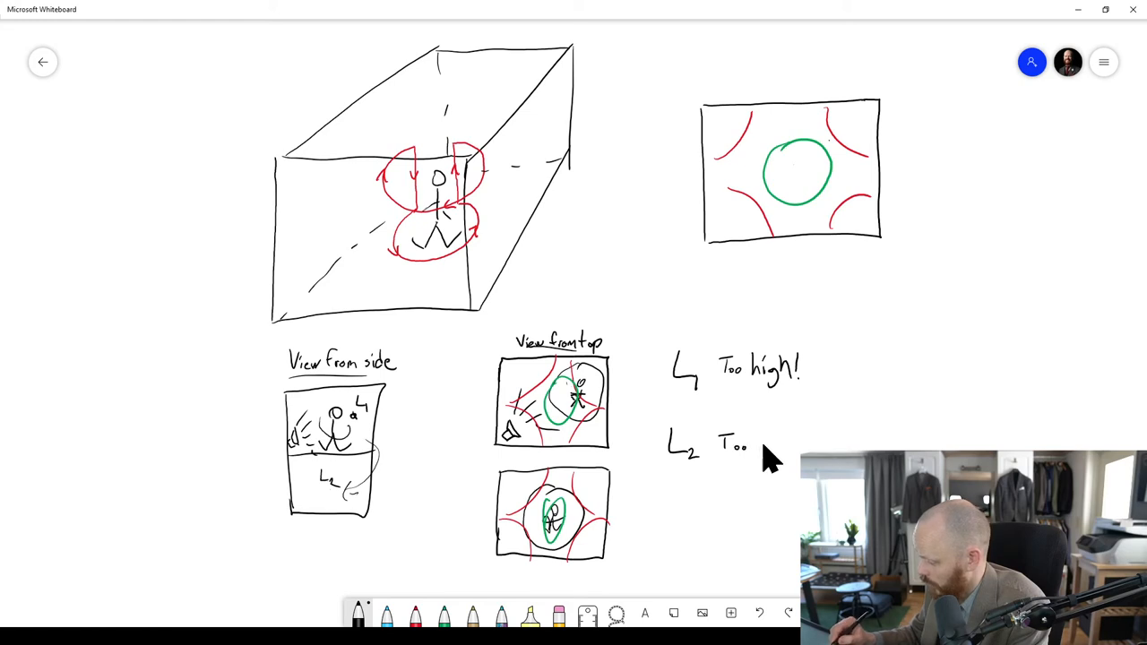
{"action": "type", "text": "low!"}
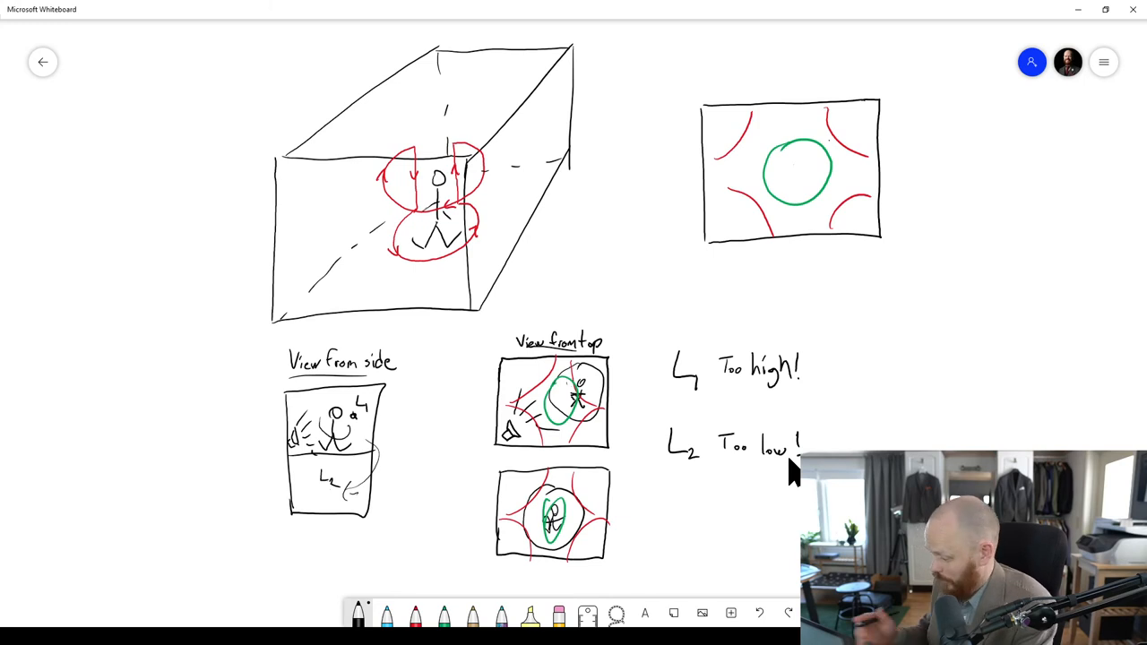
{"action": "mouse_move", "coordinate": [577, 403]}
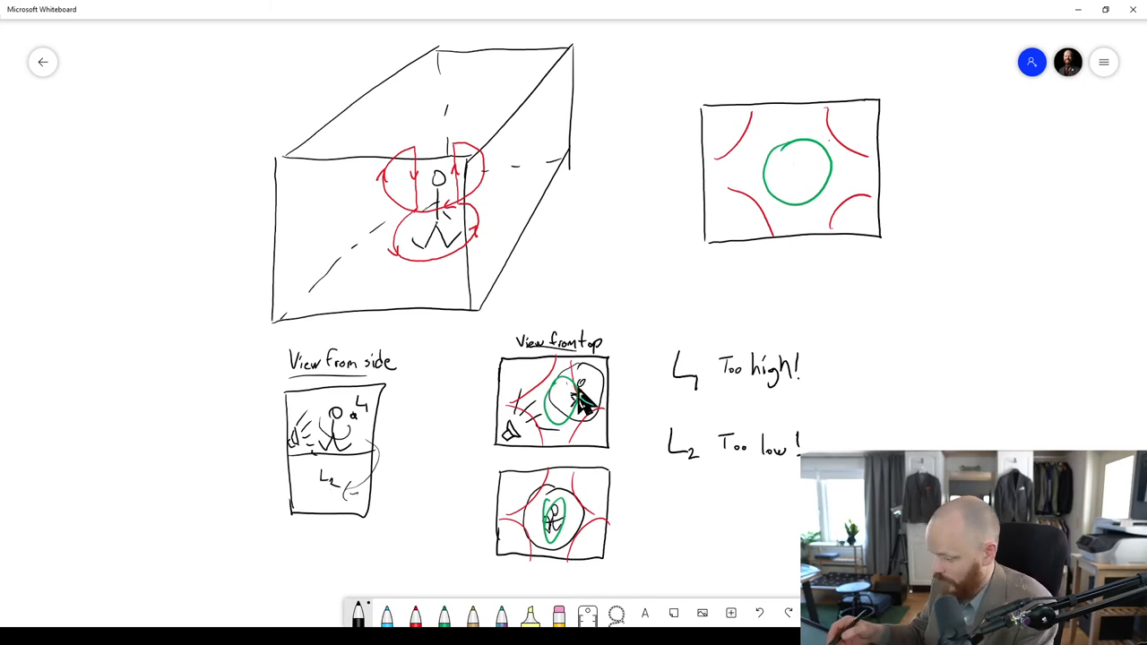
{"action": "mouse_move", "coordinate": [809, 374]}
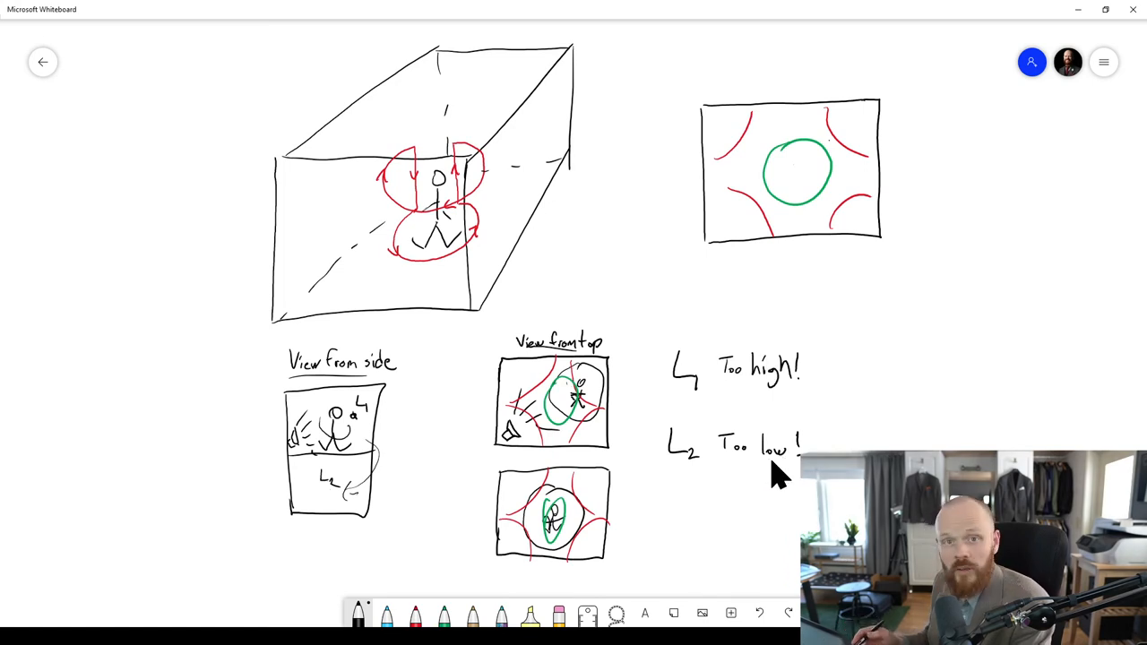
{"action": "mouse_move", "coordinate": [649, 551]}
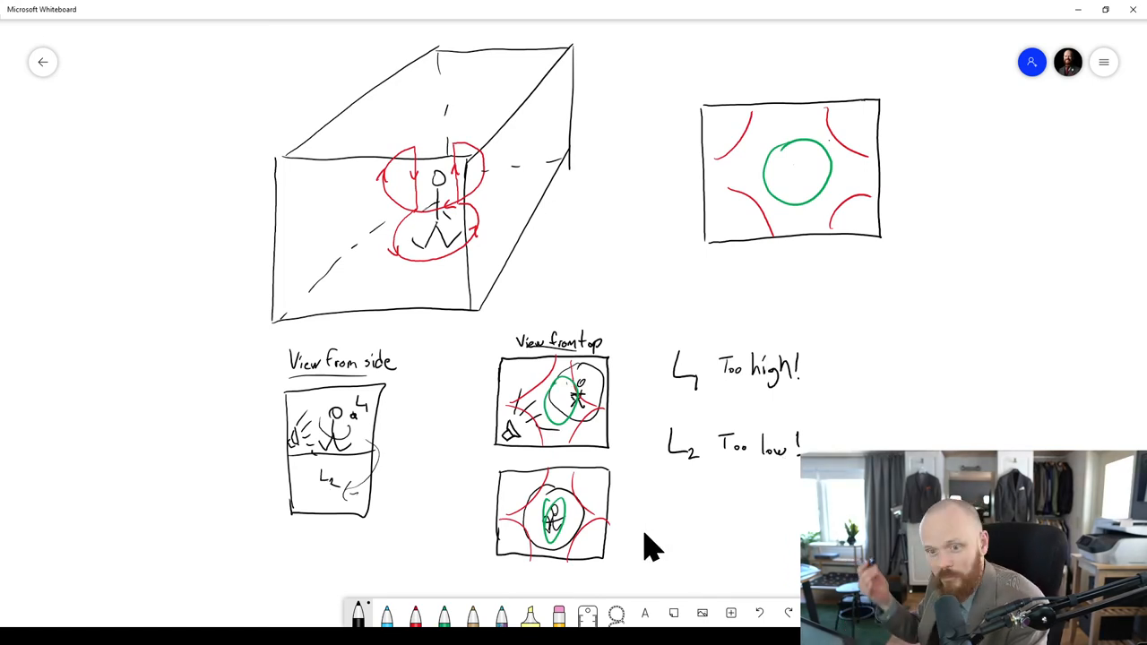